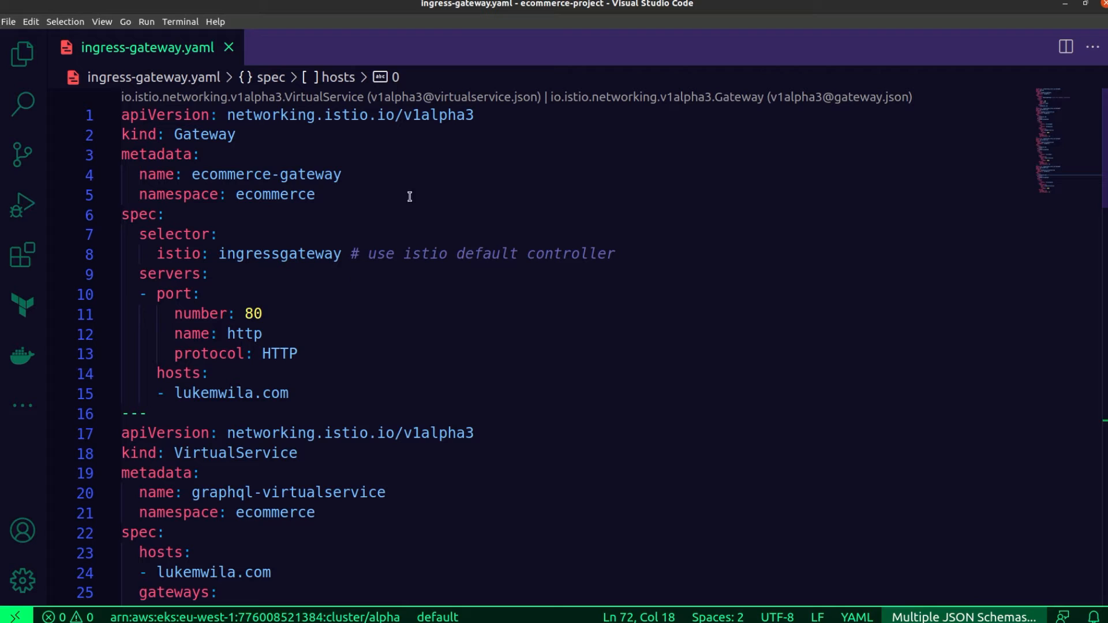
pyautogui.moveTo(482, 299)
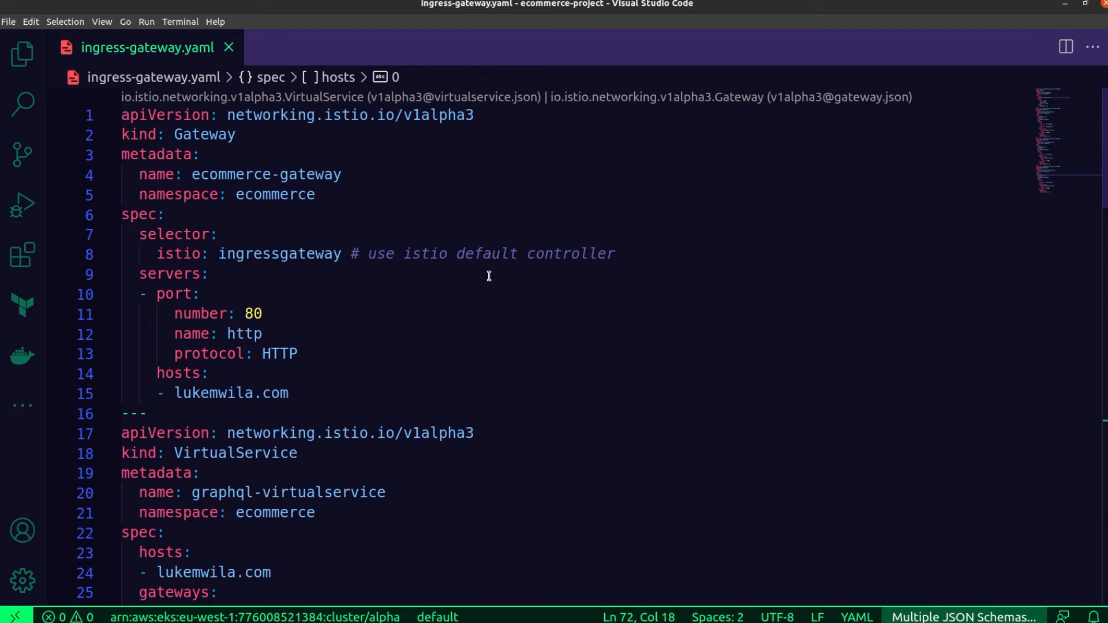
pyautogui.moveTo(301, 342)
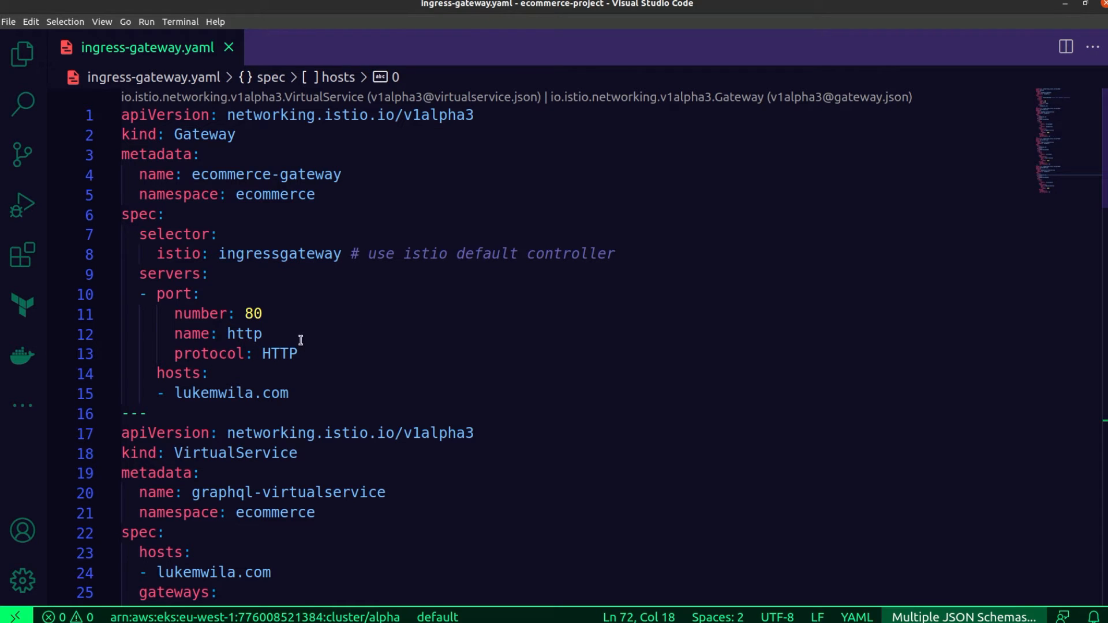
pyautogui.moveTo(291, 322)
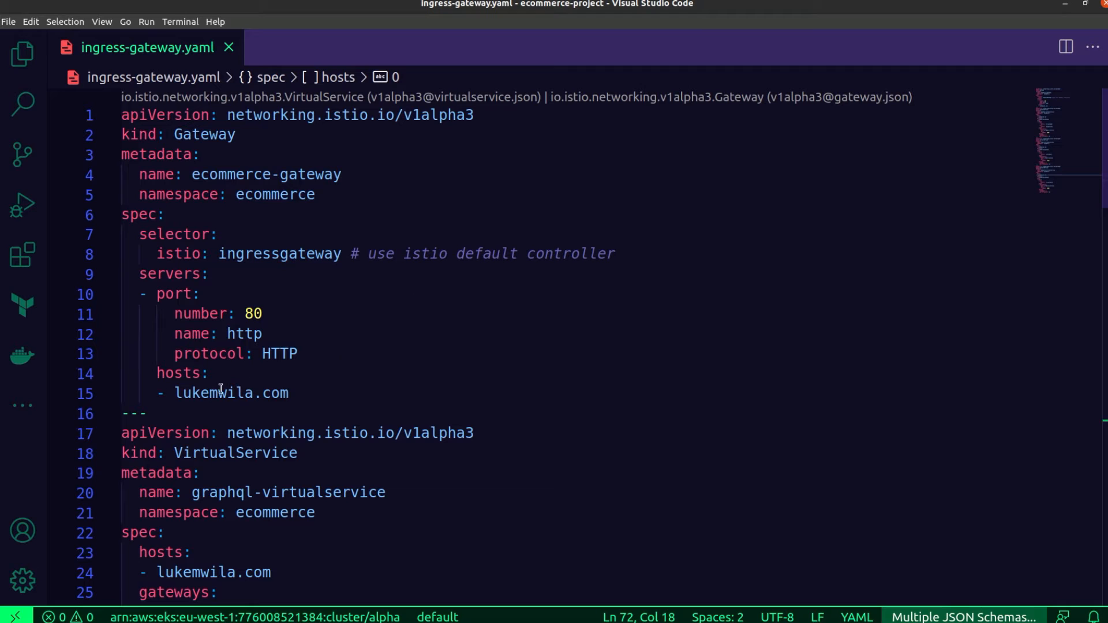
pyautogui.moveTo(385, 362)
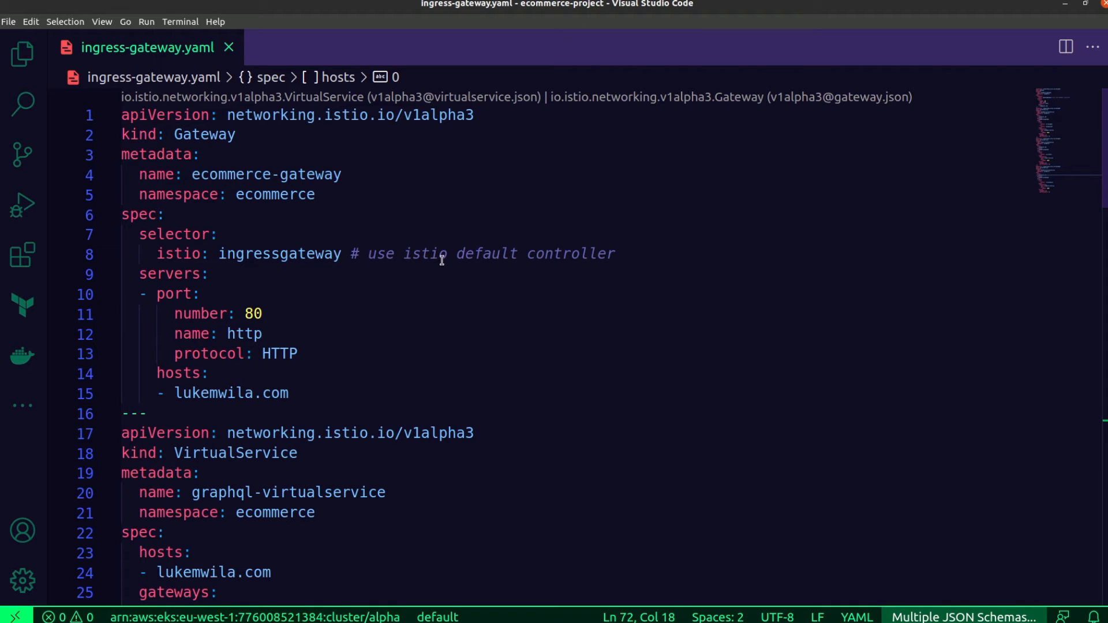
pyautogui.moveTo(434, 266)
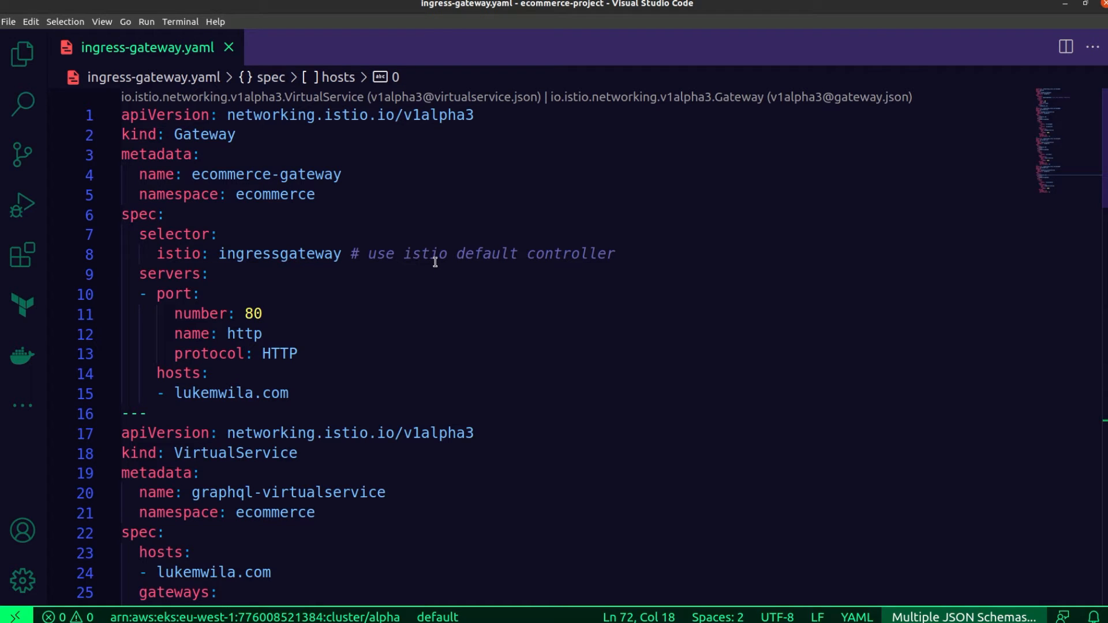
pyautogui.moveTo(427, 267)
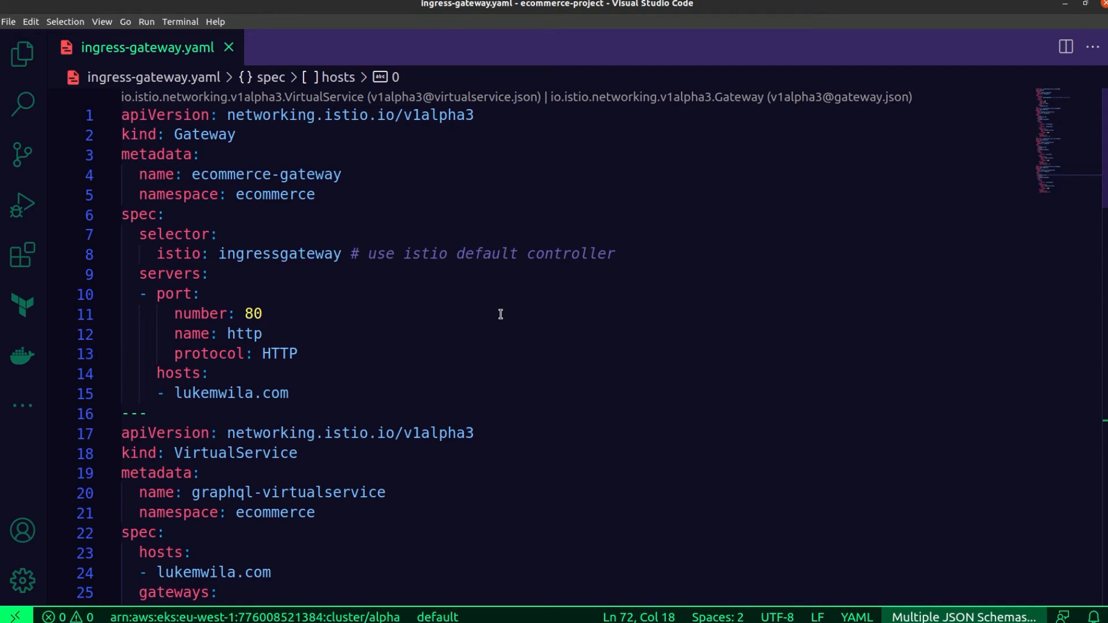
# Scroll through the manifests, then show the alpha EKS cluster with its four Ready t3.medium nodes
pyautogui.scroll(-3)
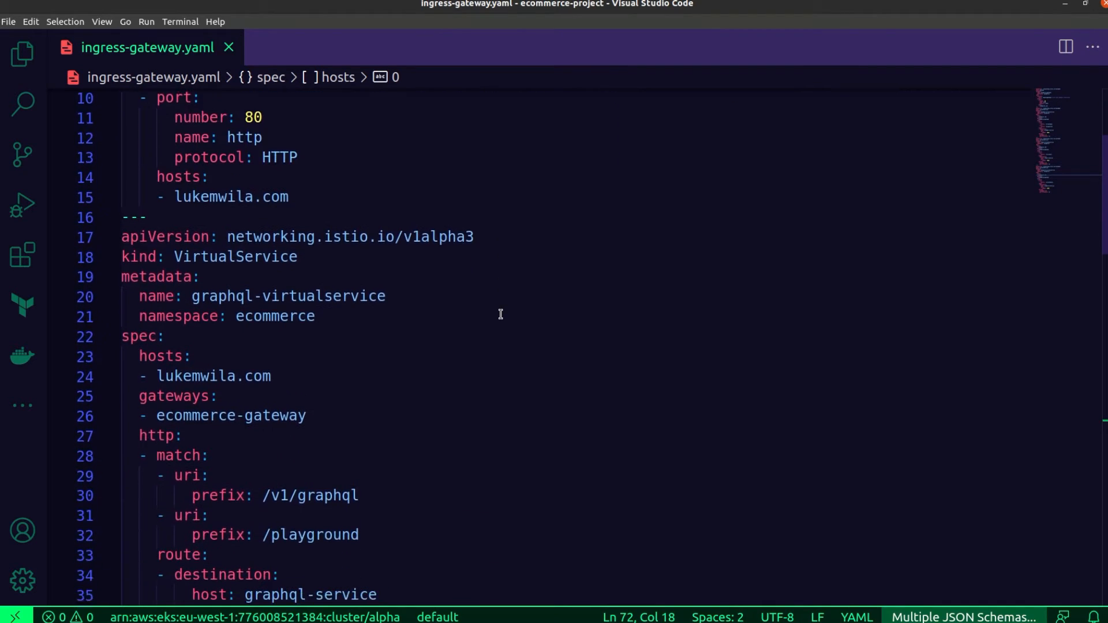
pyautogui.scroll(-3)
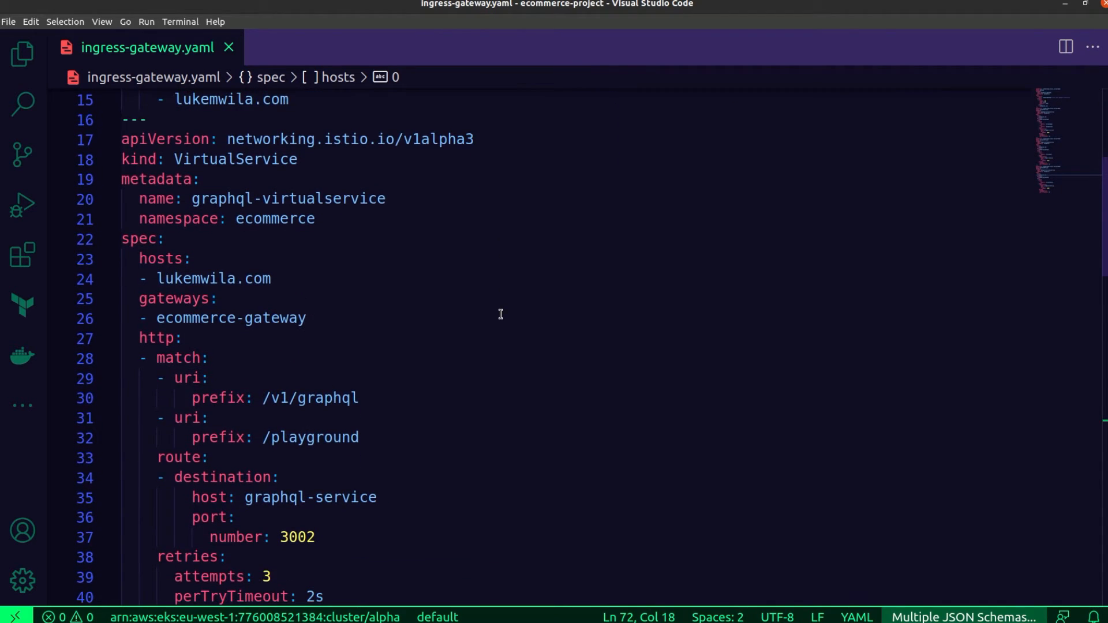
pyautogui.scroll(-3)
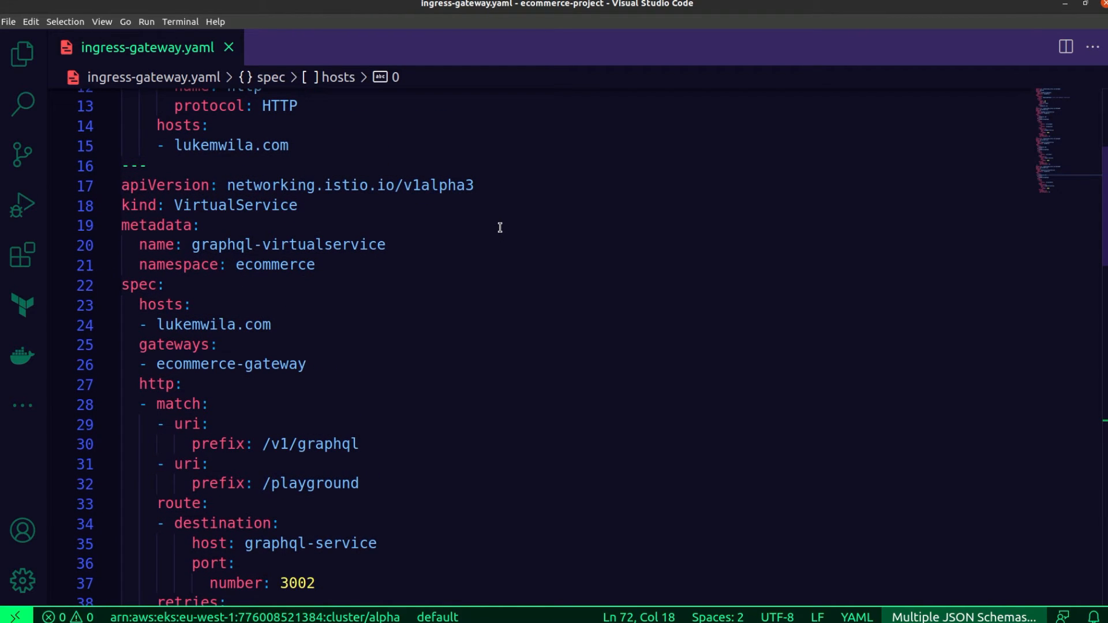
pyautogui.moveTo(497, 257)
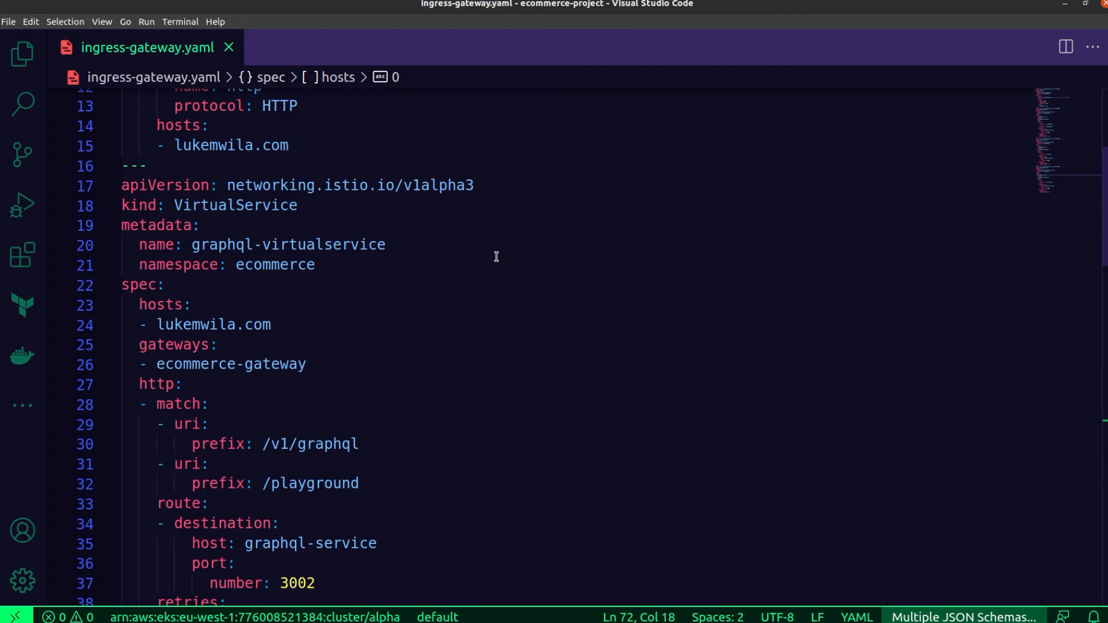
pyautogui.moveTo(484, 318)
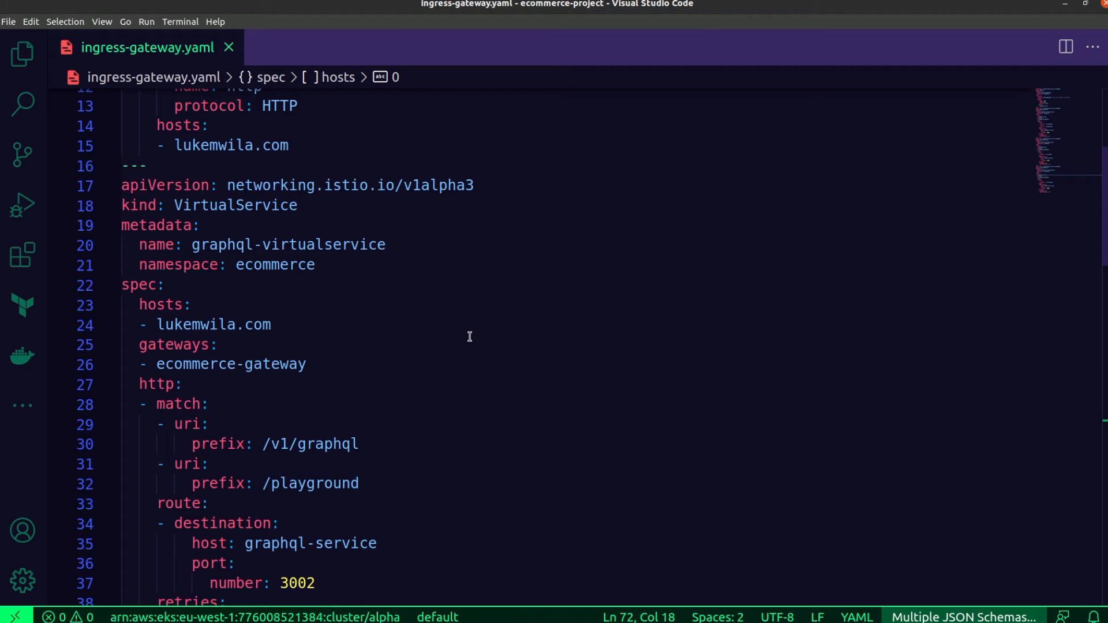
pyautogui.scroll(-3)
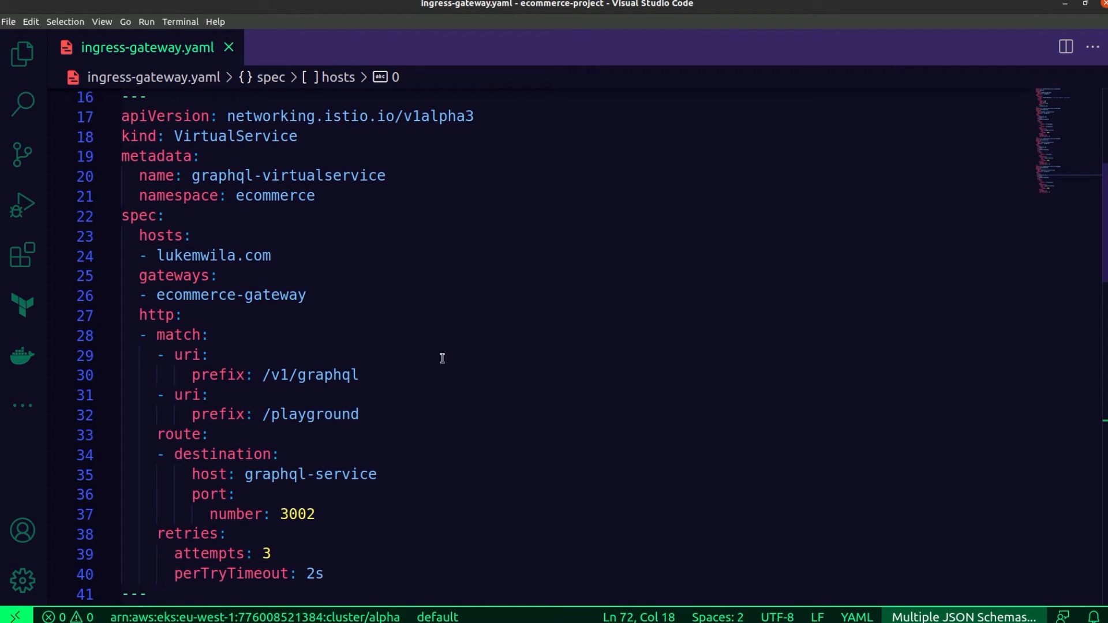
pyautogui.moveTo(475, 322)
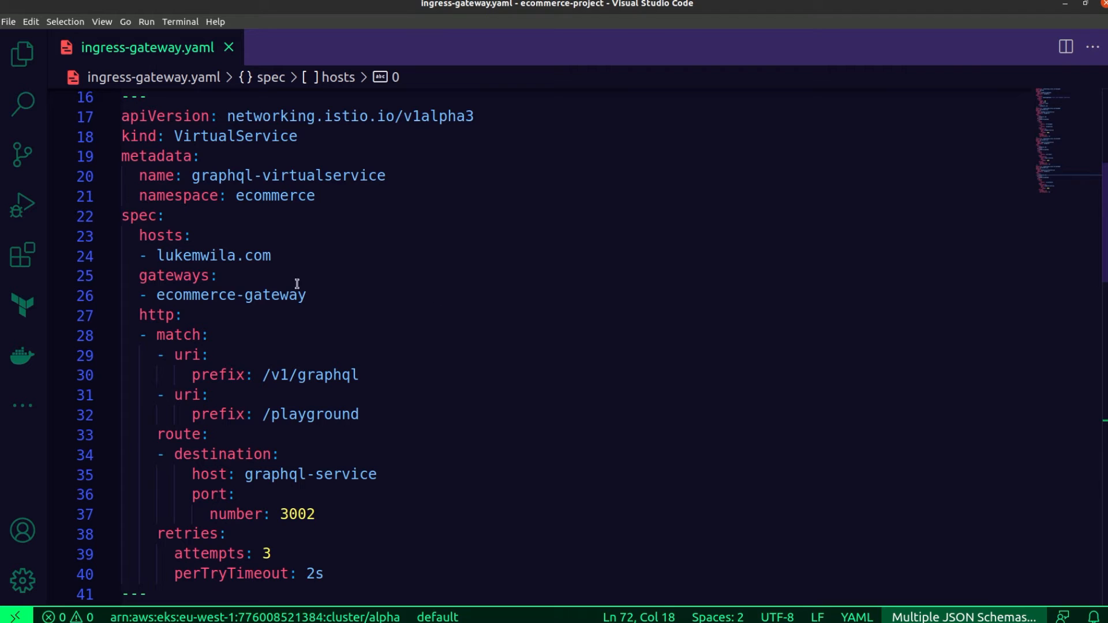
pyautogui.moveTo(200, 309)
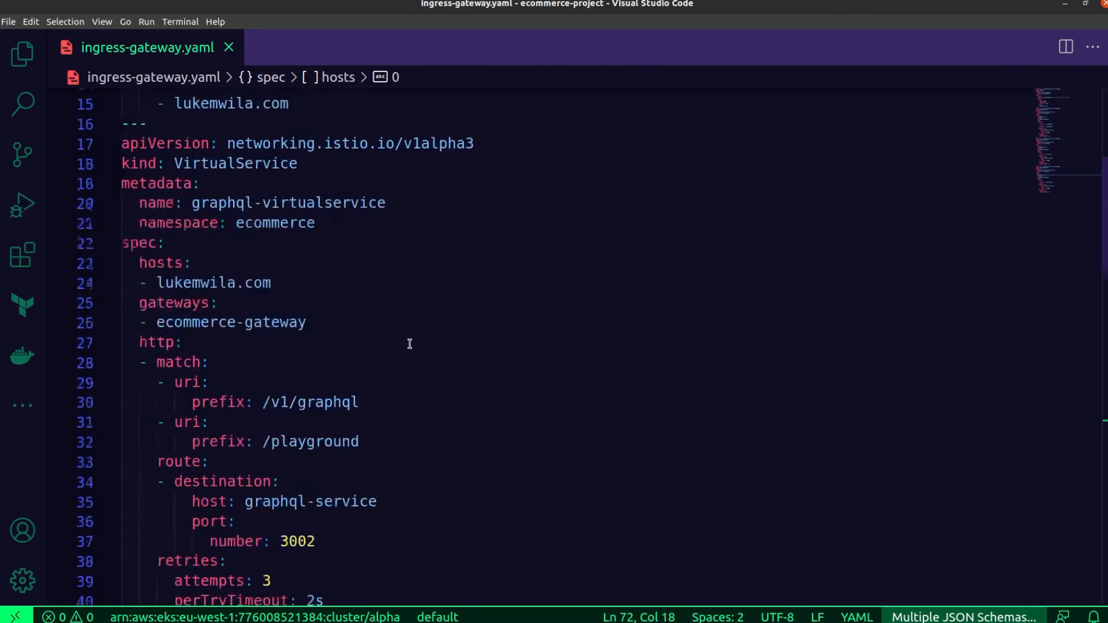
pyautogui.scroll(-3)
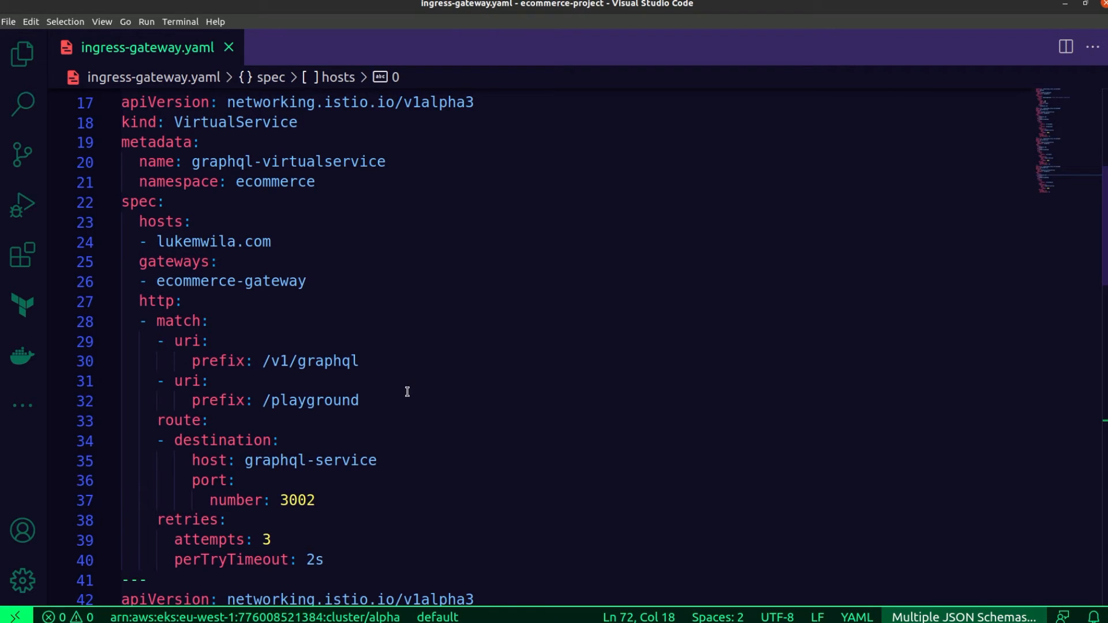
pyautogui.moveTo(380, 359)
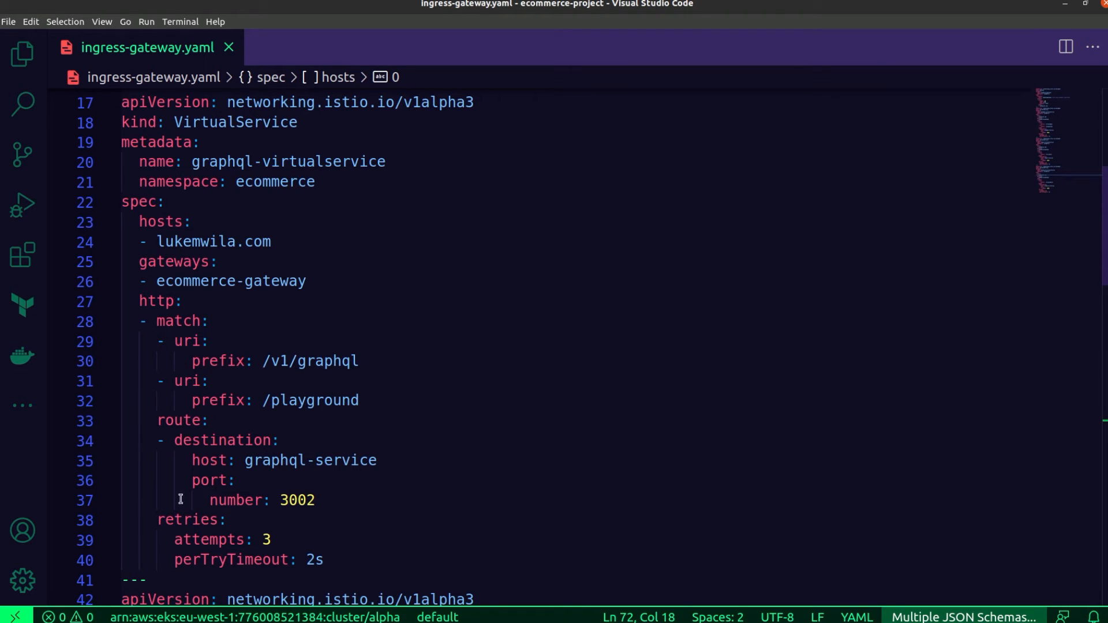
pyautogui.moveTo(411, 458)
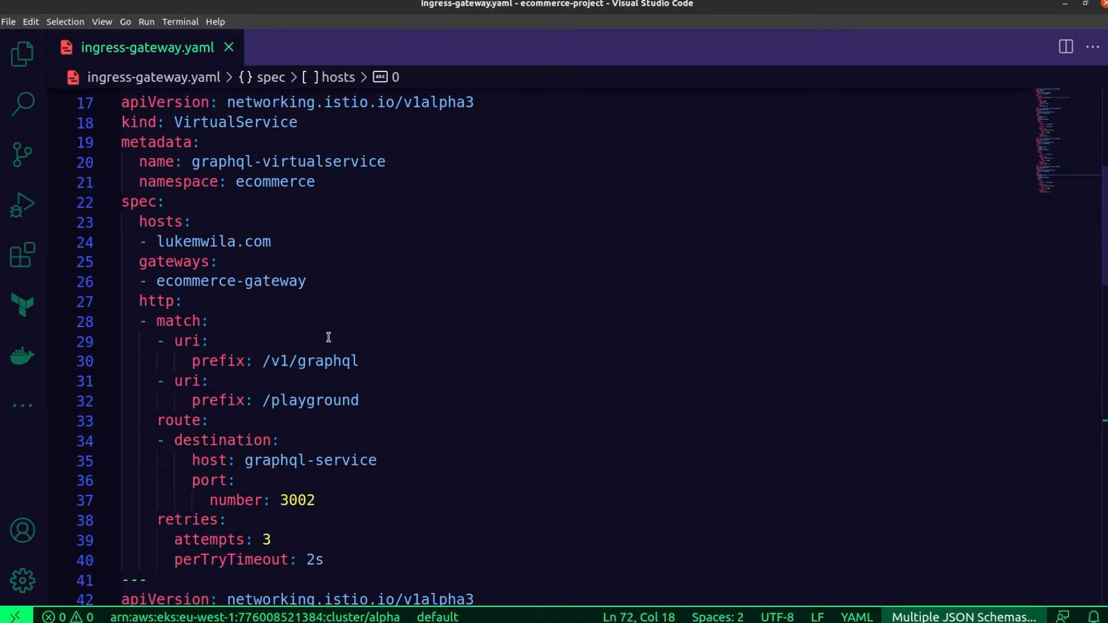
pyautogui.moveTo(416, 391)
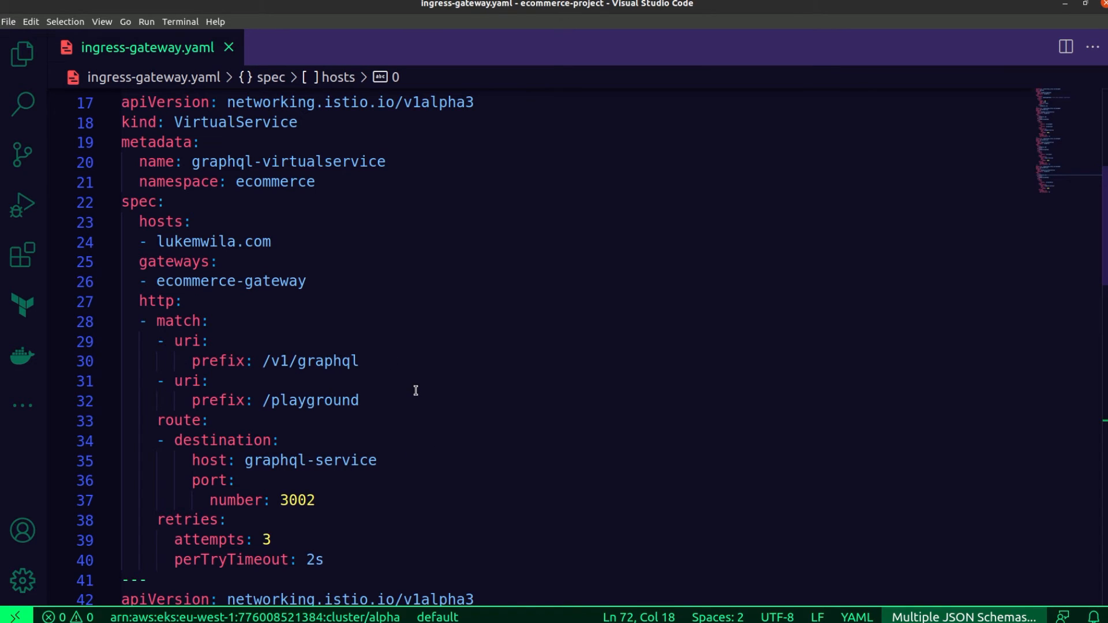
pyautogui.moveTo(329, 163)
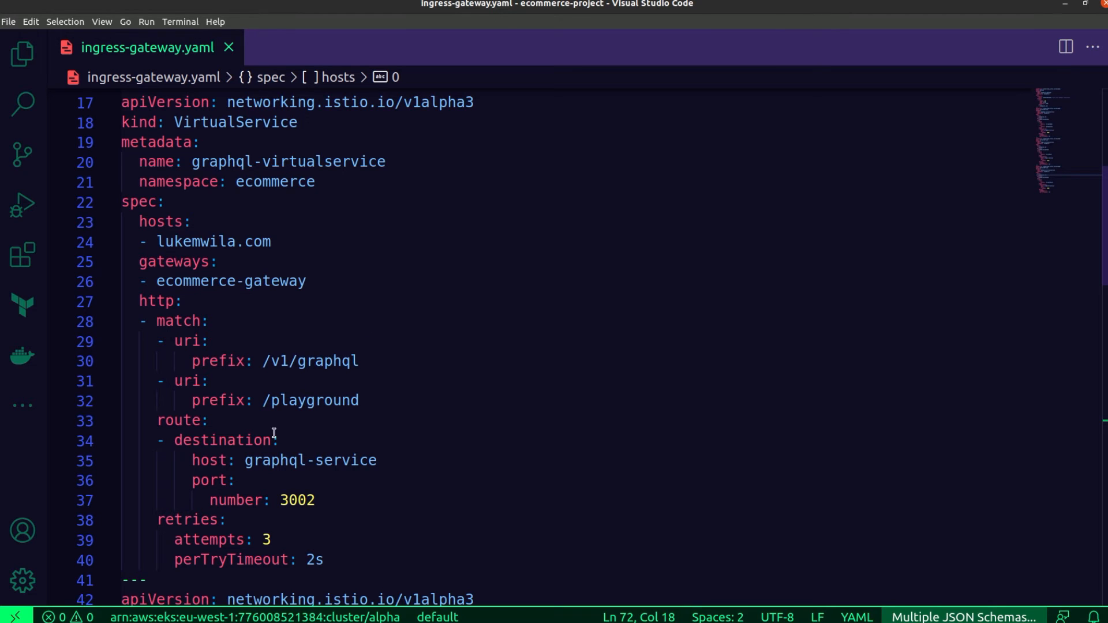
pyautogui.moveTo(345, 373)
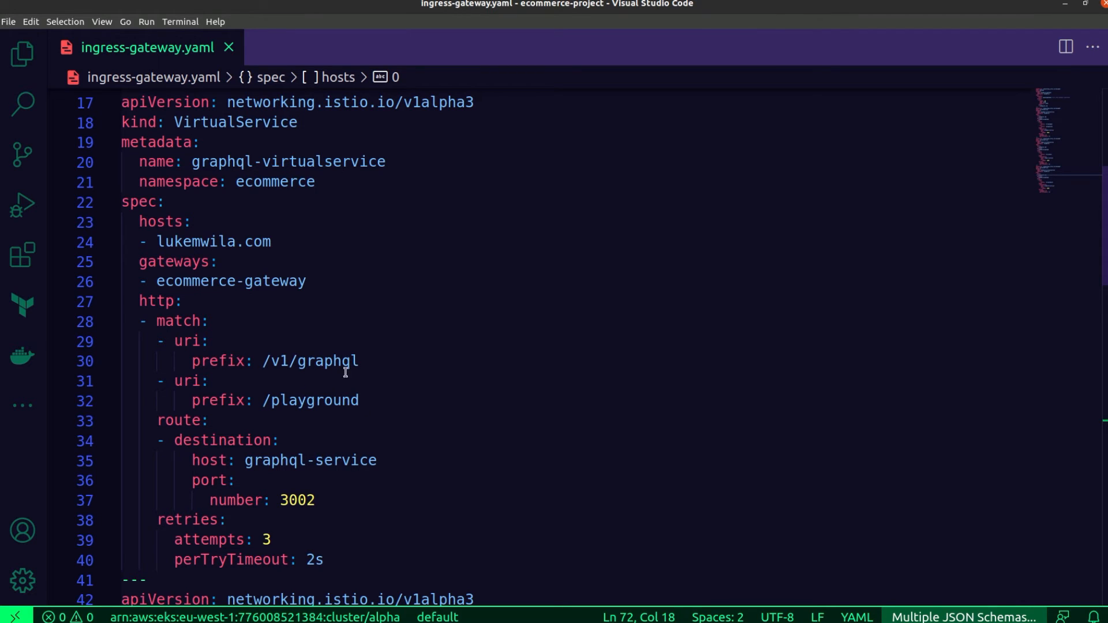
pyautogui.moveTo(368, 368)
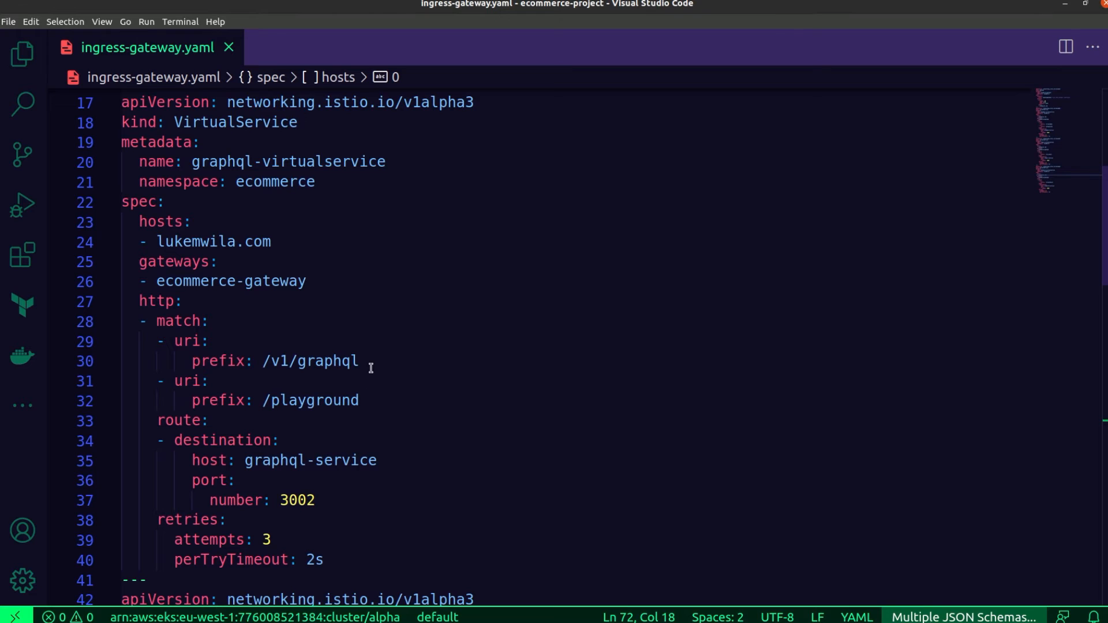
pyautogui.moveTo(367, 418)
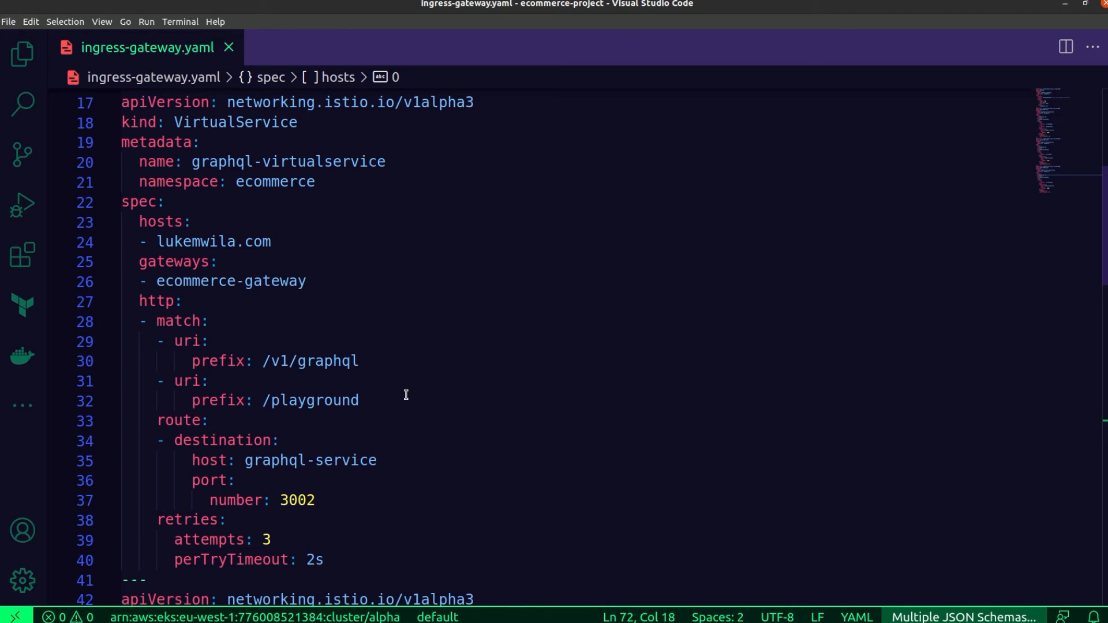
pyautogui.moveTo(404, 425)
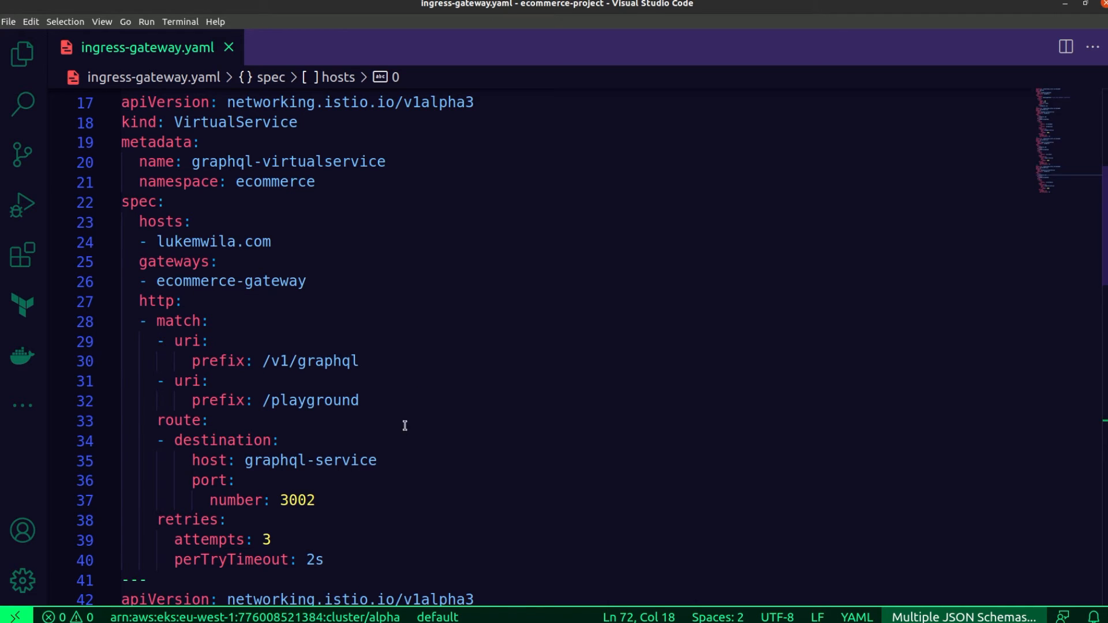
pyautogui.moveTo(403, 450)
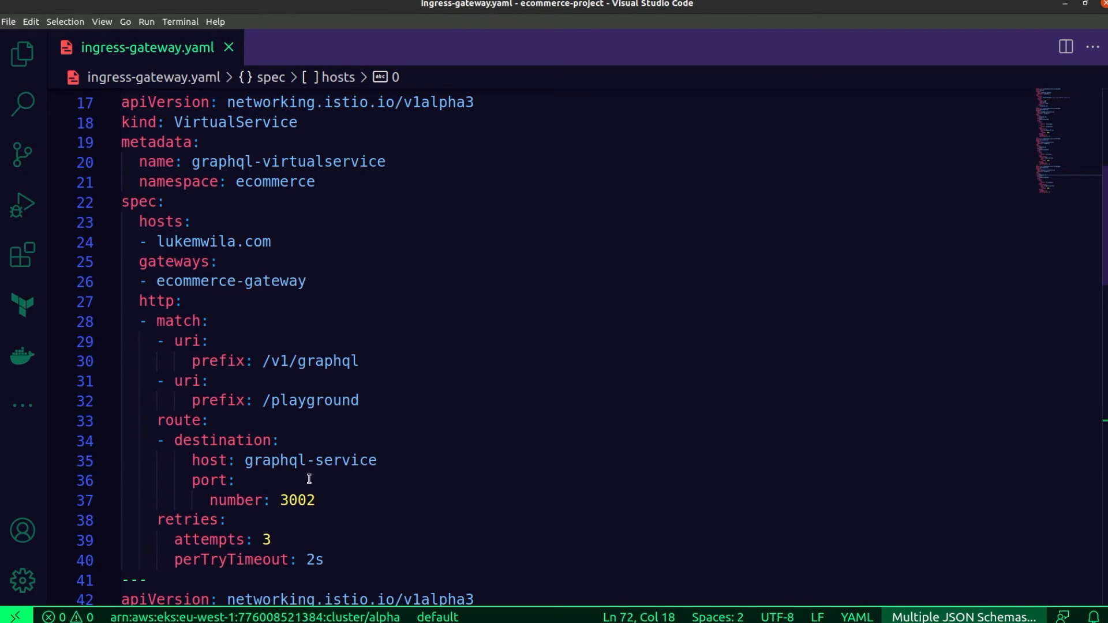
pyautogui.moveTo(323, 505)
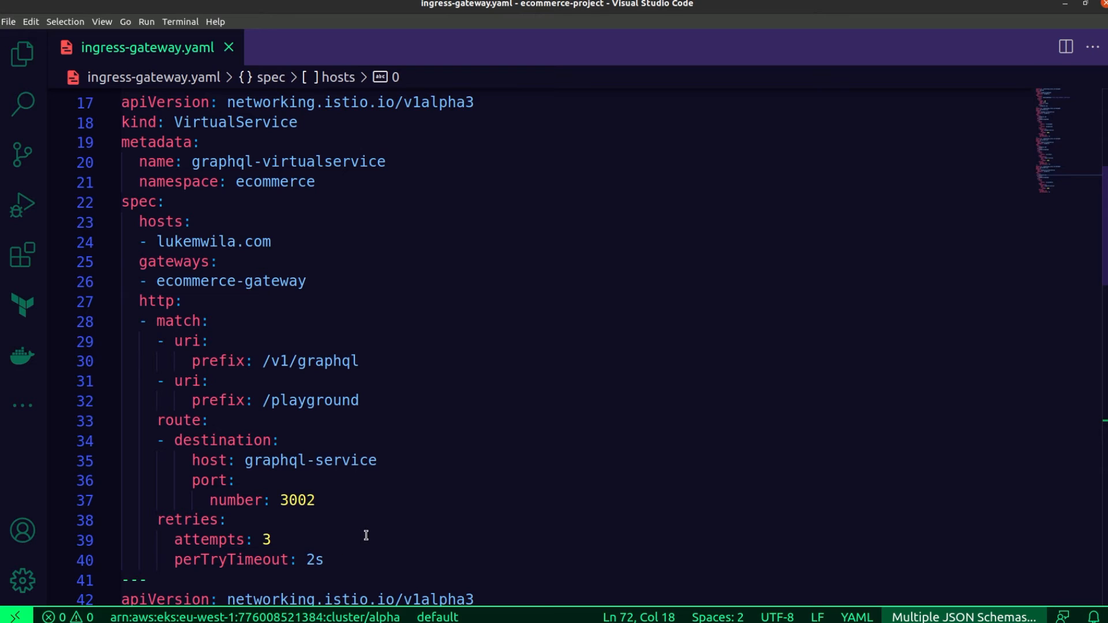
pyautogui.moveTo(389, 531)
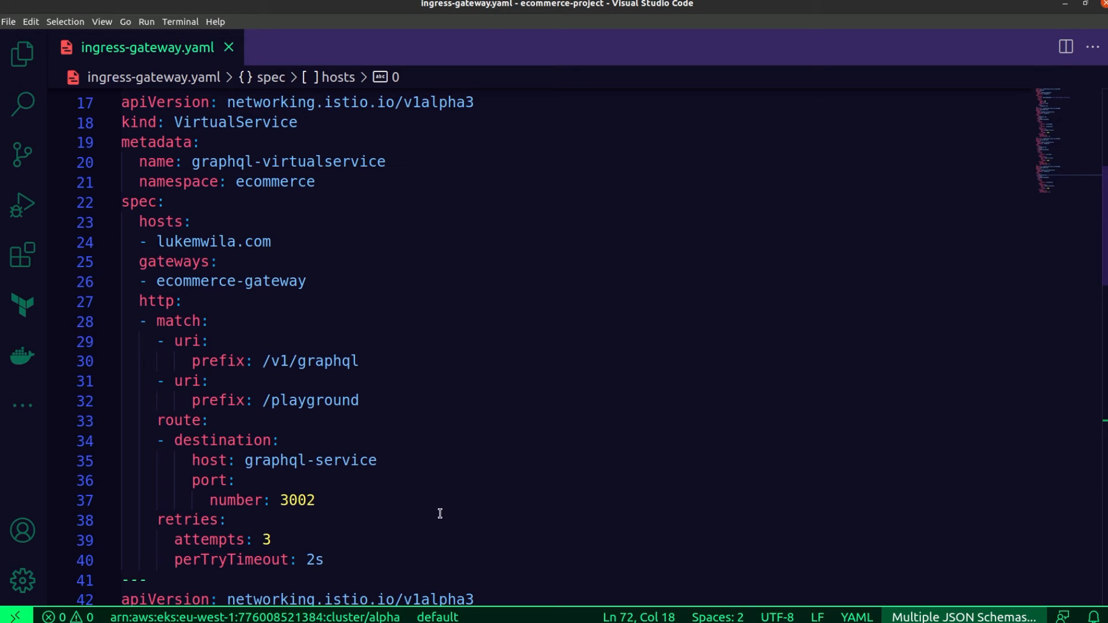
pyautogui.scroll(-3)
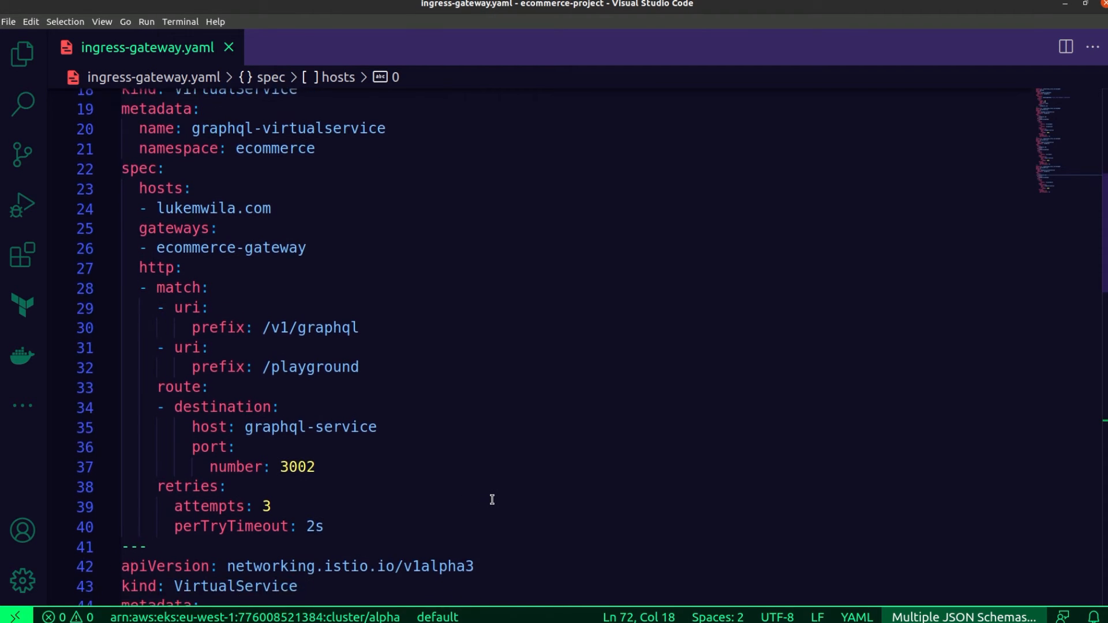
pyautogui.scroll(-3)
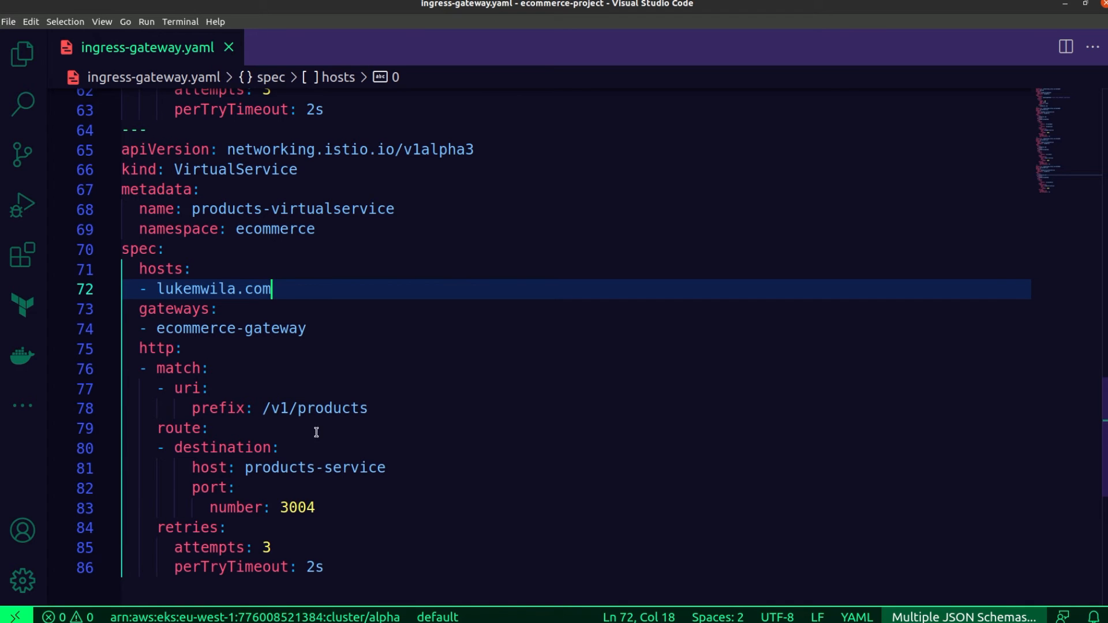
pyautogui.moveTo(366, 419)
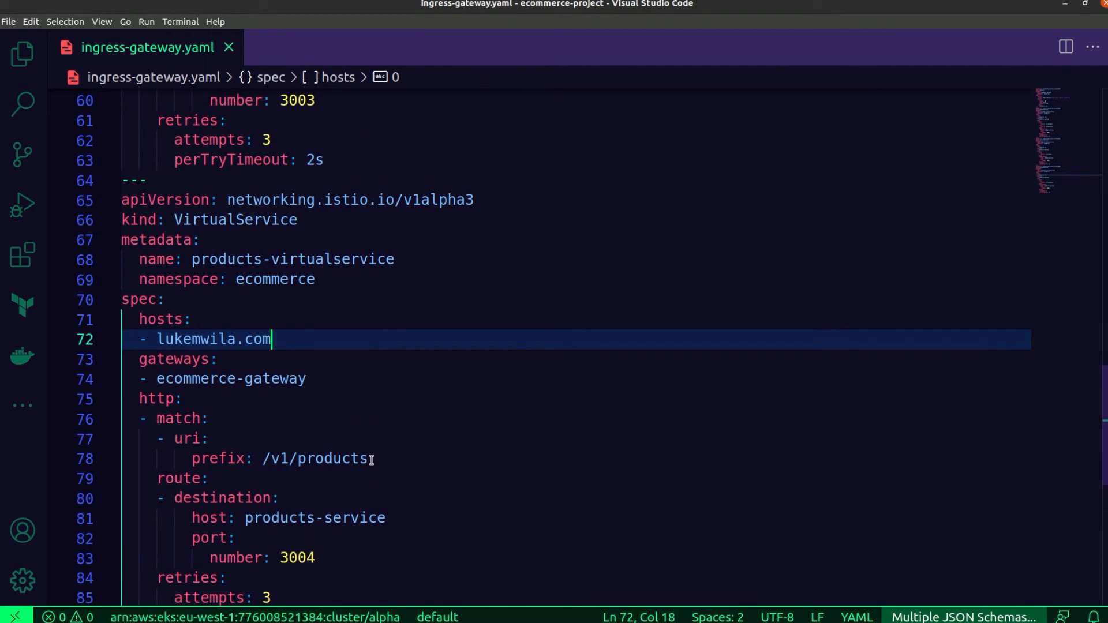
pyautogui.scroll(-3)
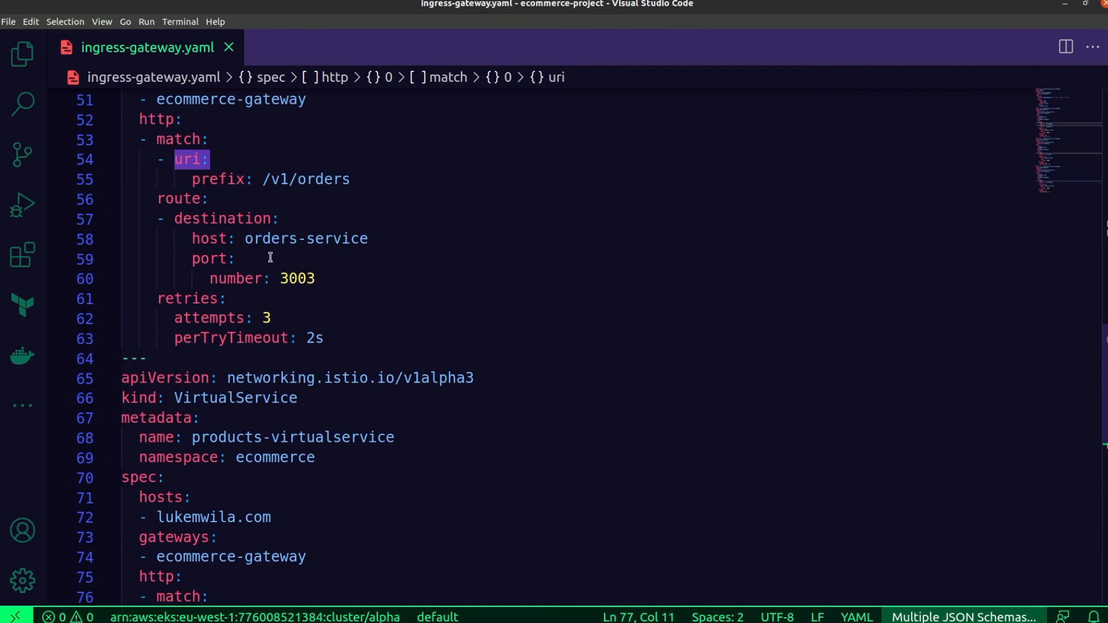
pyautogui.scroll(-3)
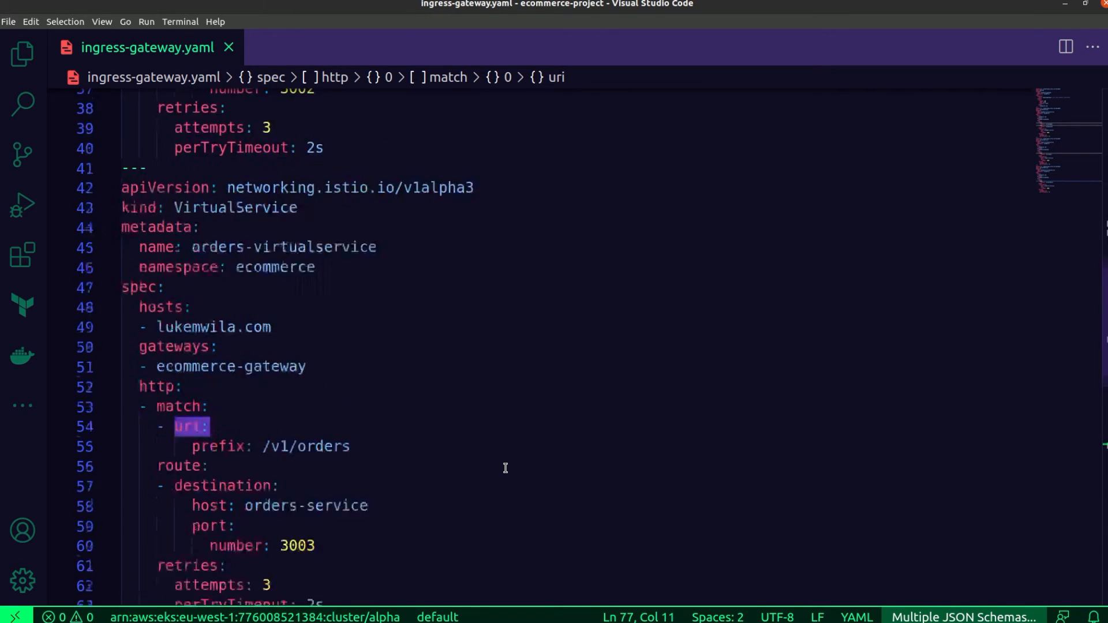
pyautogui.scroll(3)
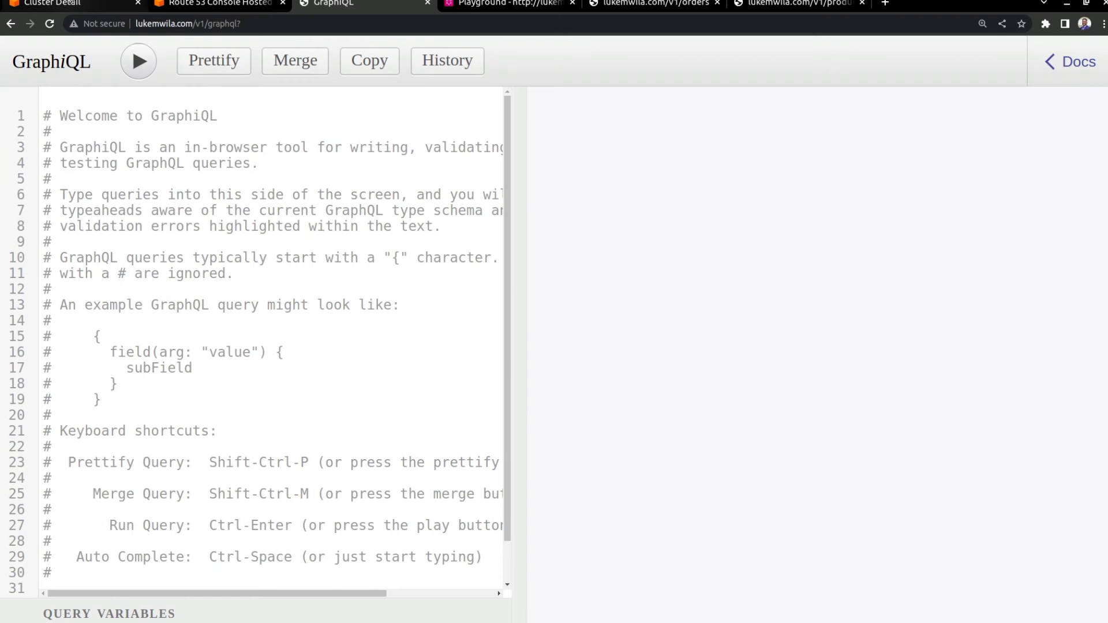
pyautogui.click(57, 3)
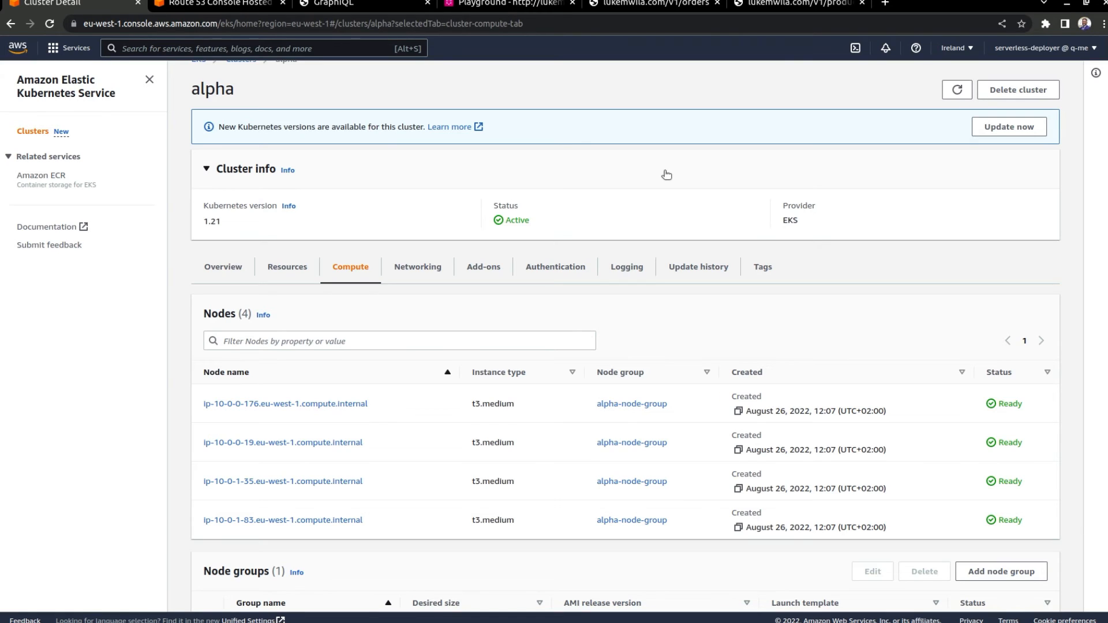
pyautogui.moveTo(713, 209)
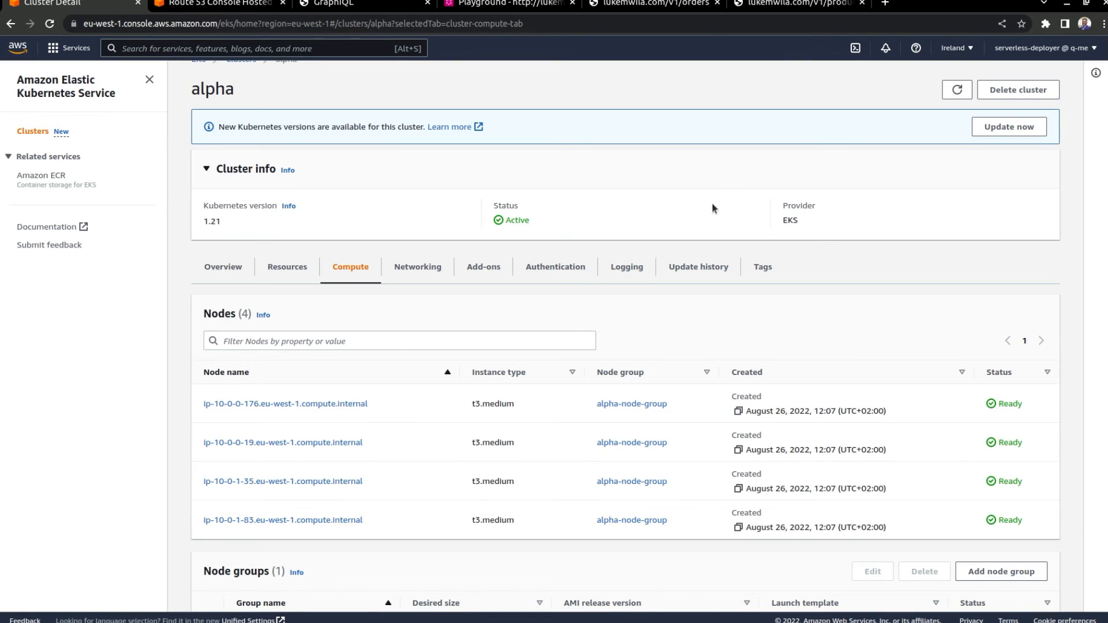
pyautogui.moveTo(714, 206)
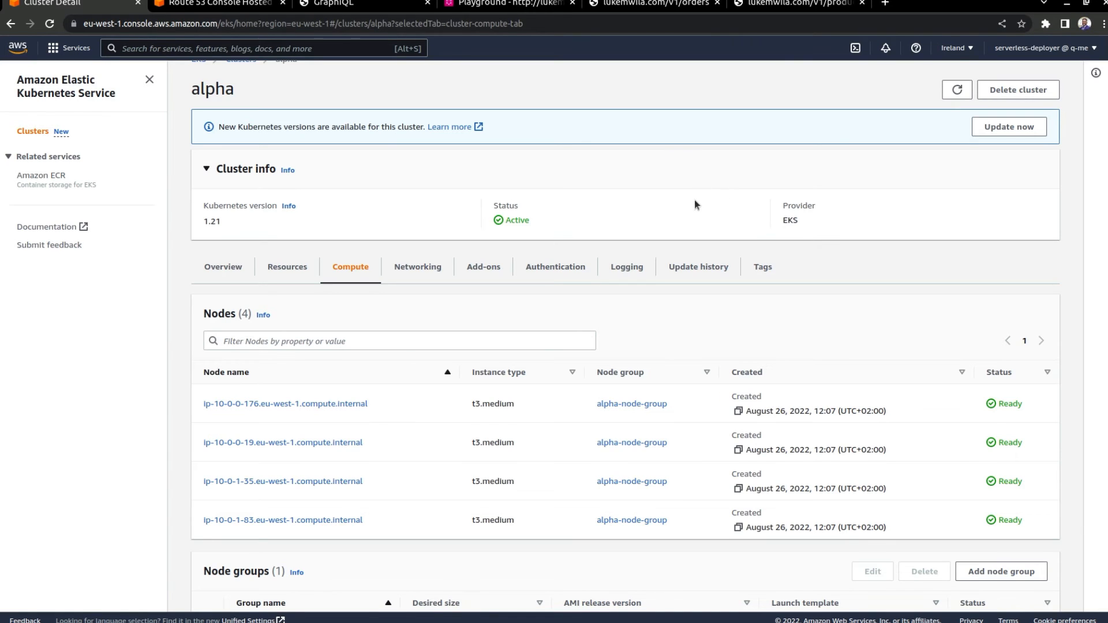
pyautogui.moveTo(191, 242)
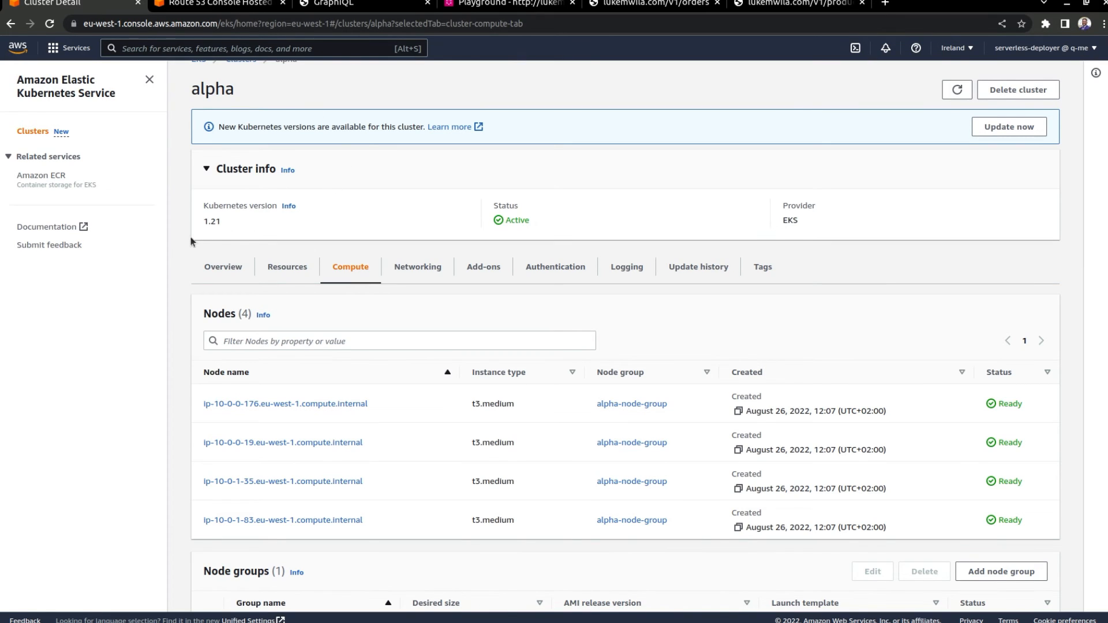
pyautogui.moveTo(333, 287)
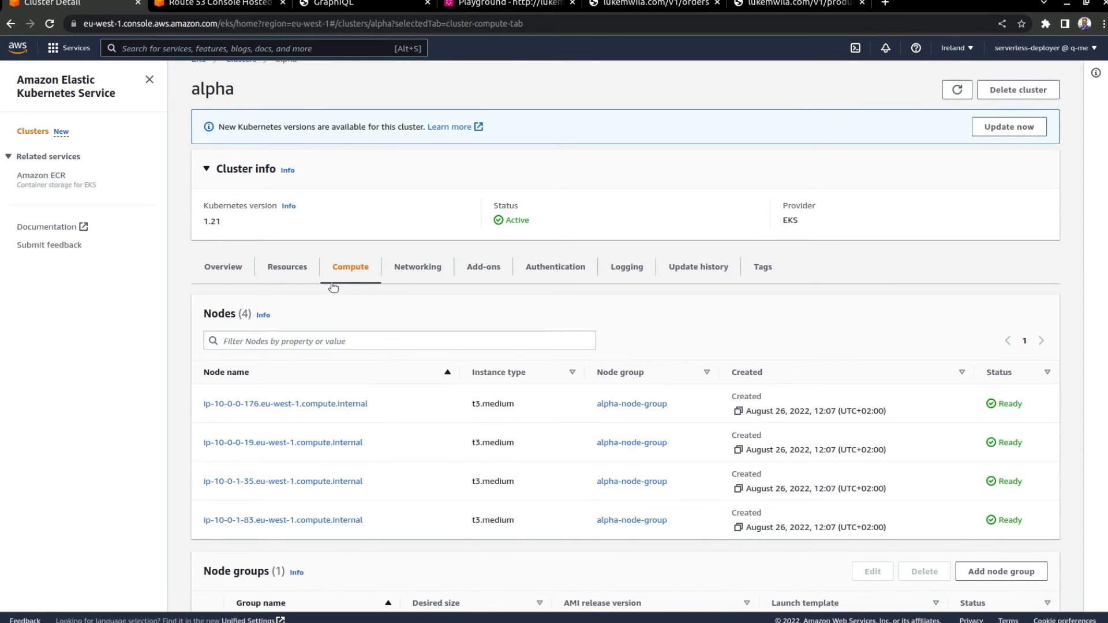
pyautogui.moveTo(465, 330)
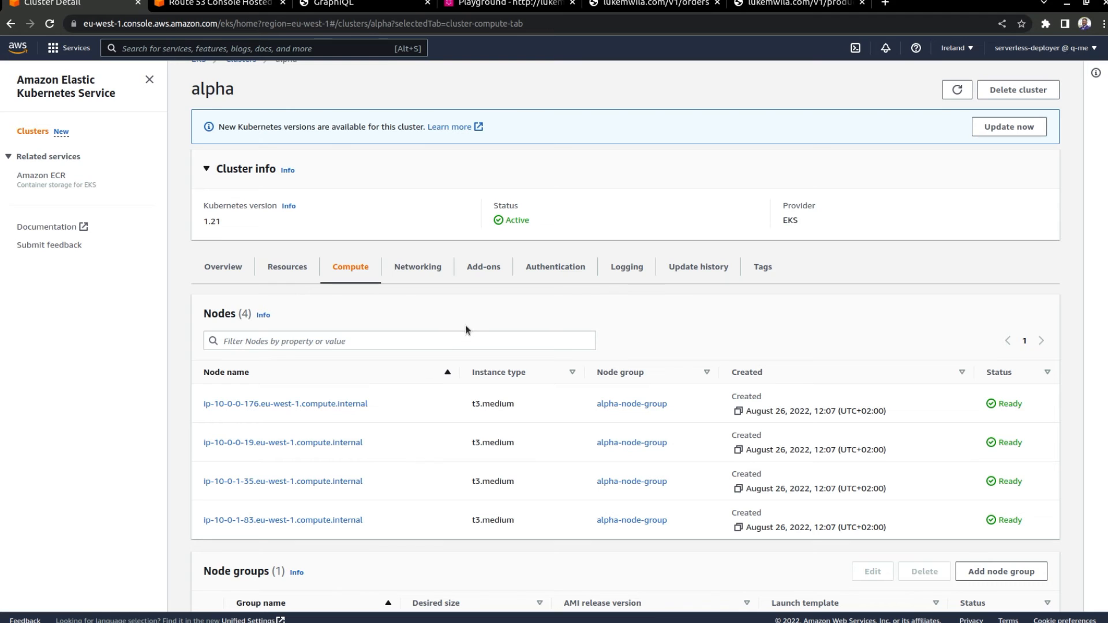
pyautogui.moveTo(504, 270)
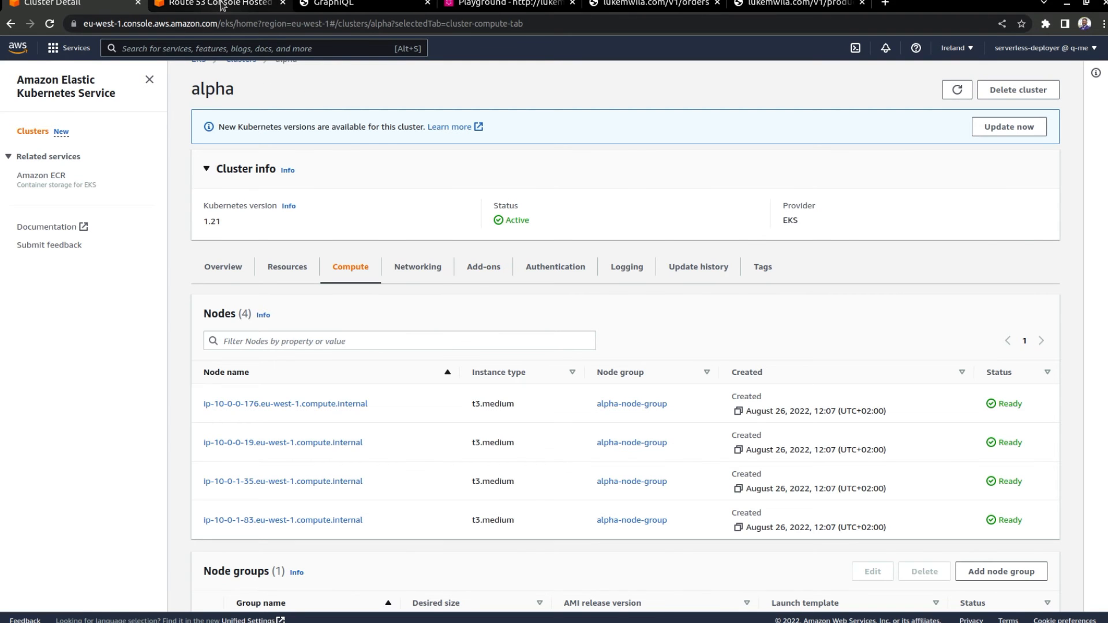
# Show lukemwila.com's A record aliased to the eu-west-1 load balancer in Route 53
pyautogui.click(216, 4)
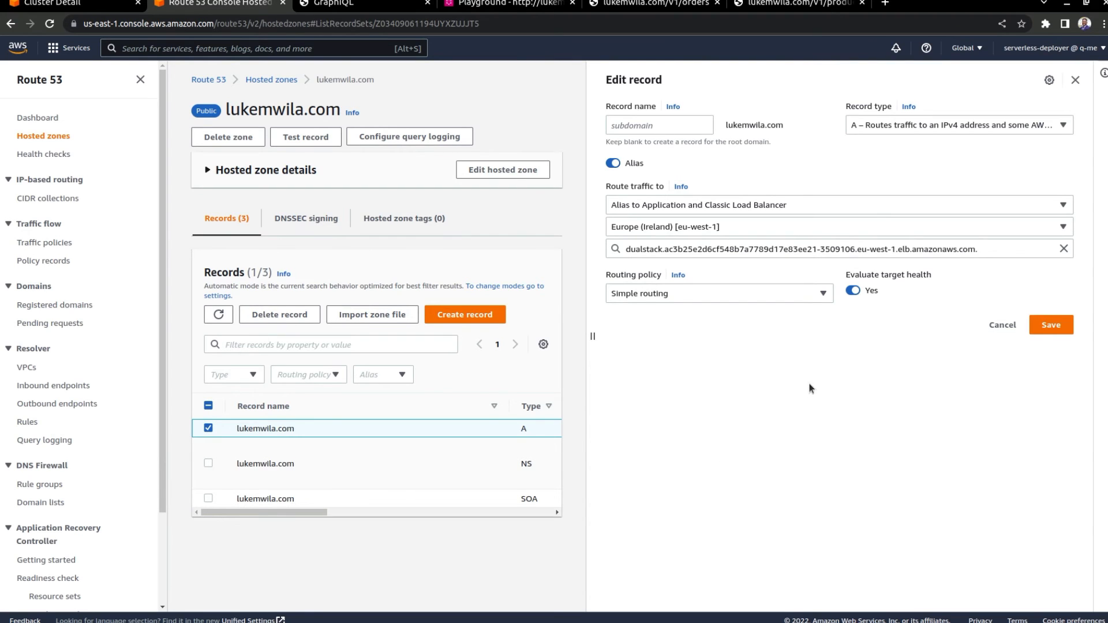
pyautogui.moveTo(902, 176)
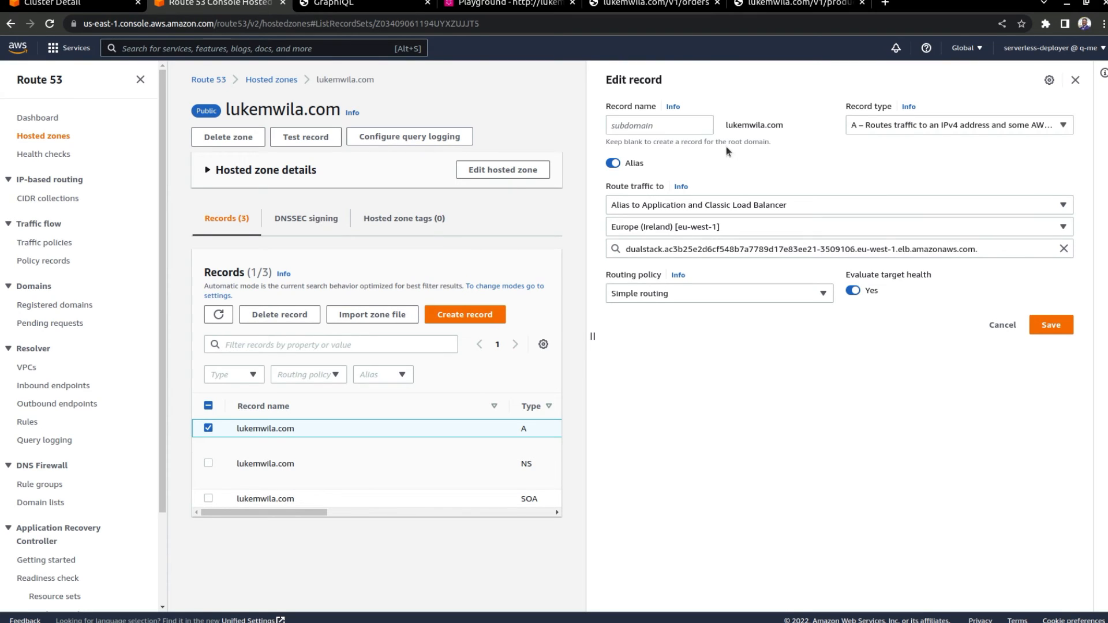
pyautogui.click(332, 3)
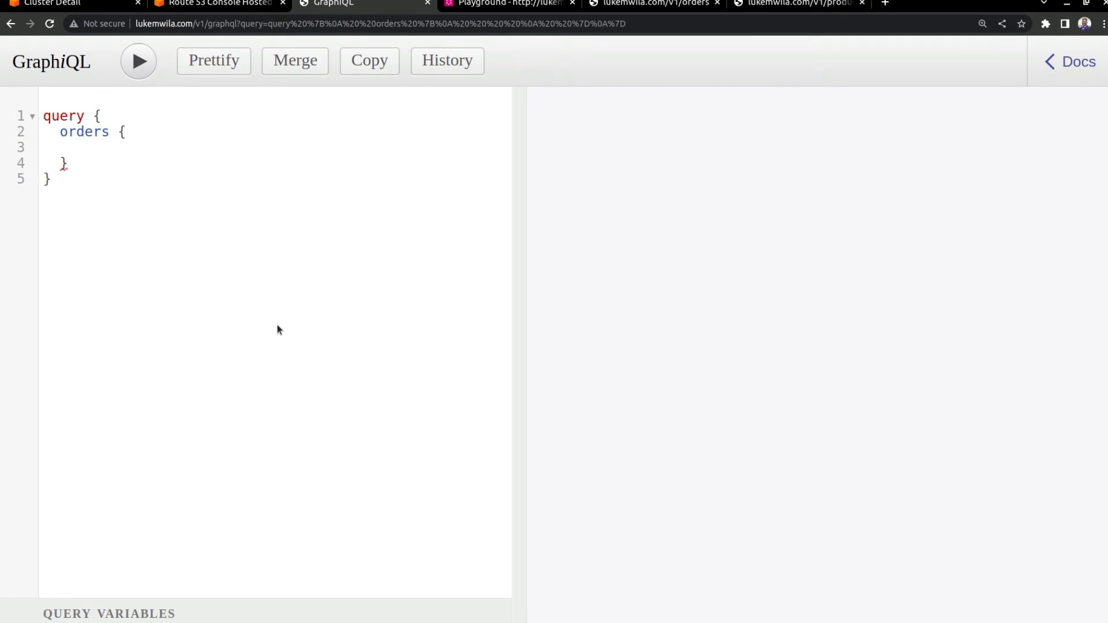
# Run the orders query with id, orderFor and product { id name } and review the four returned orders
pyautogui.write('id')
pyautogui.write('n')
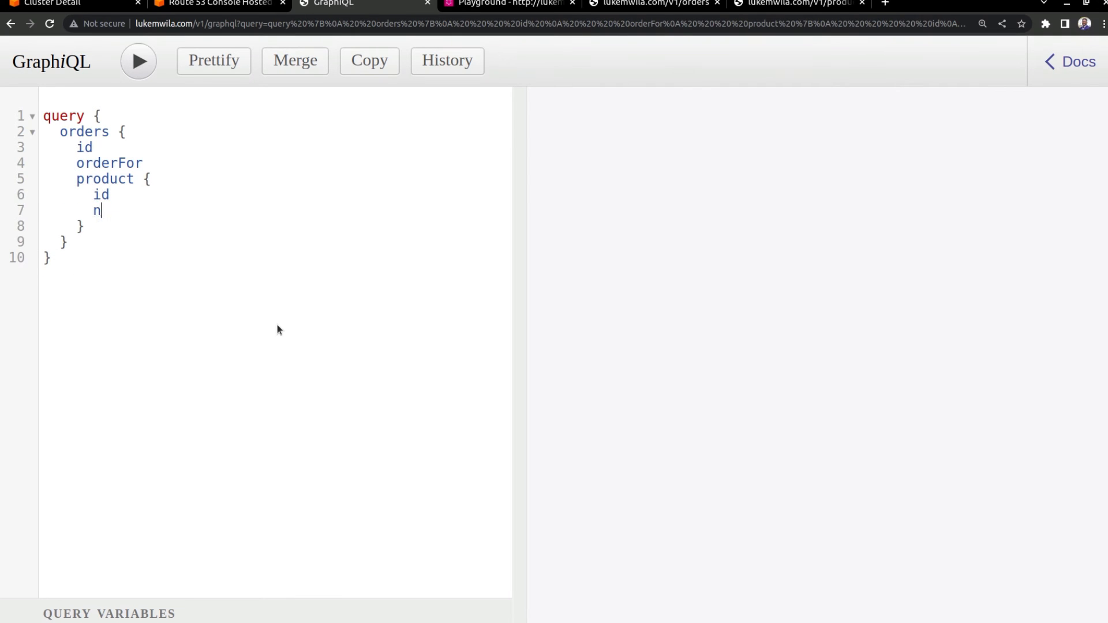
pyautogui.click(137, 61)
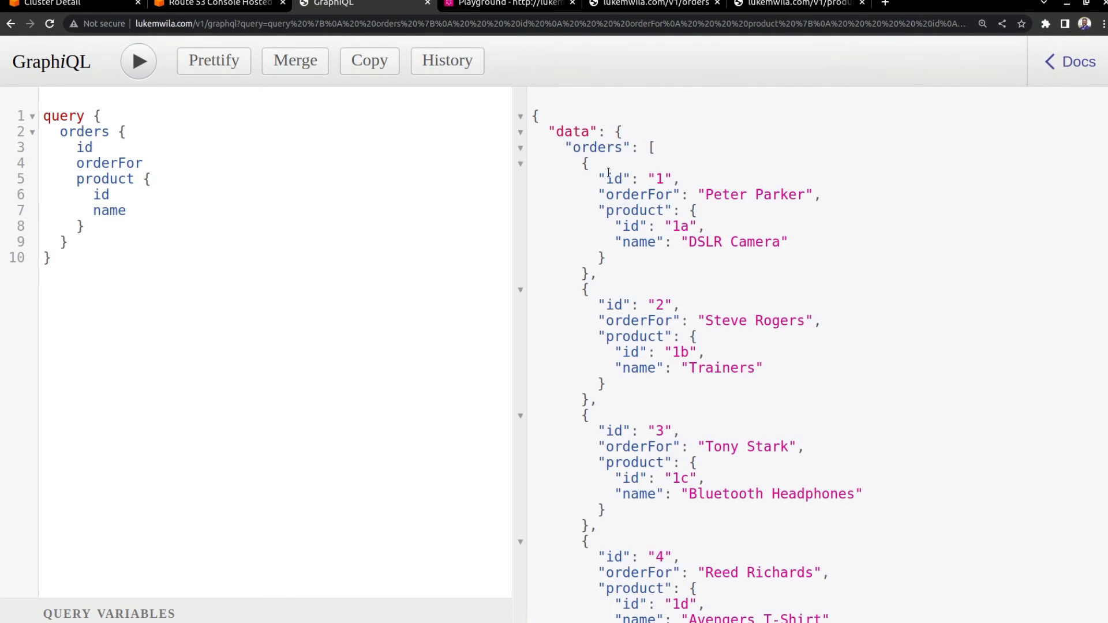
pyautogui.moveTo(909, 303)
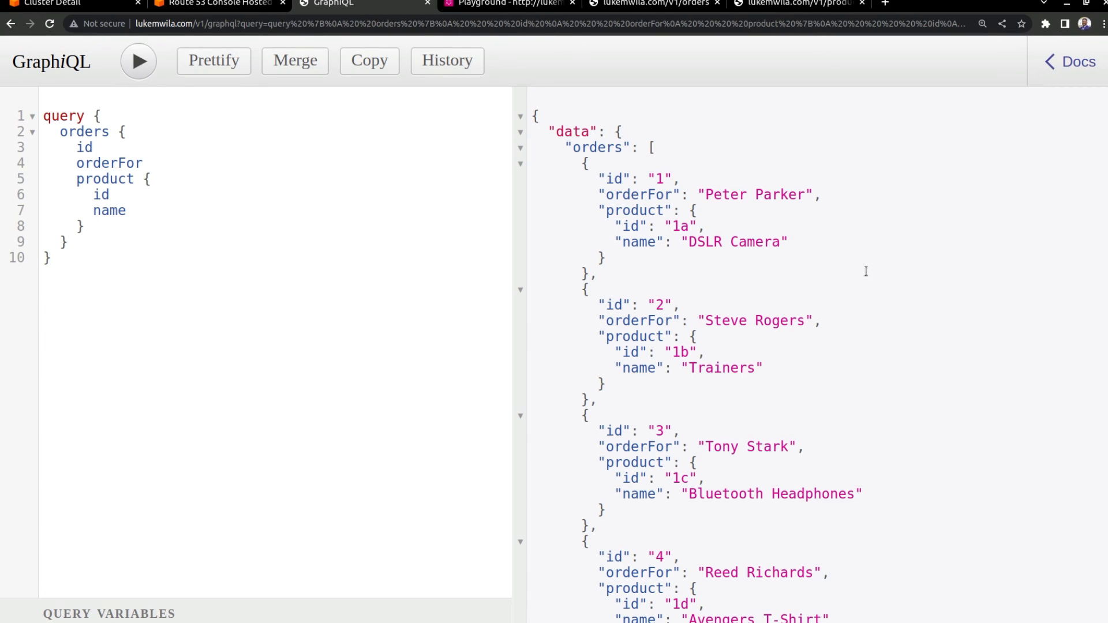
pyautogui.moveTo(879, 339)
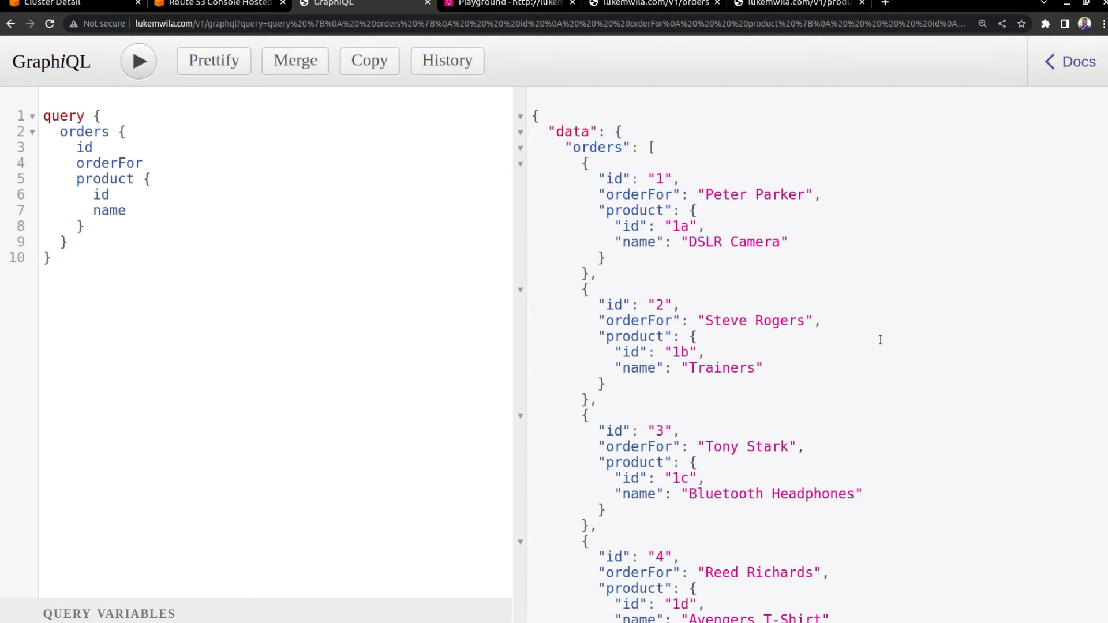
pyautogui.moveTo(662, 235)
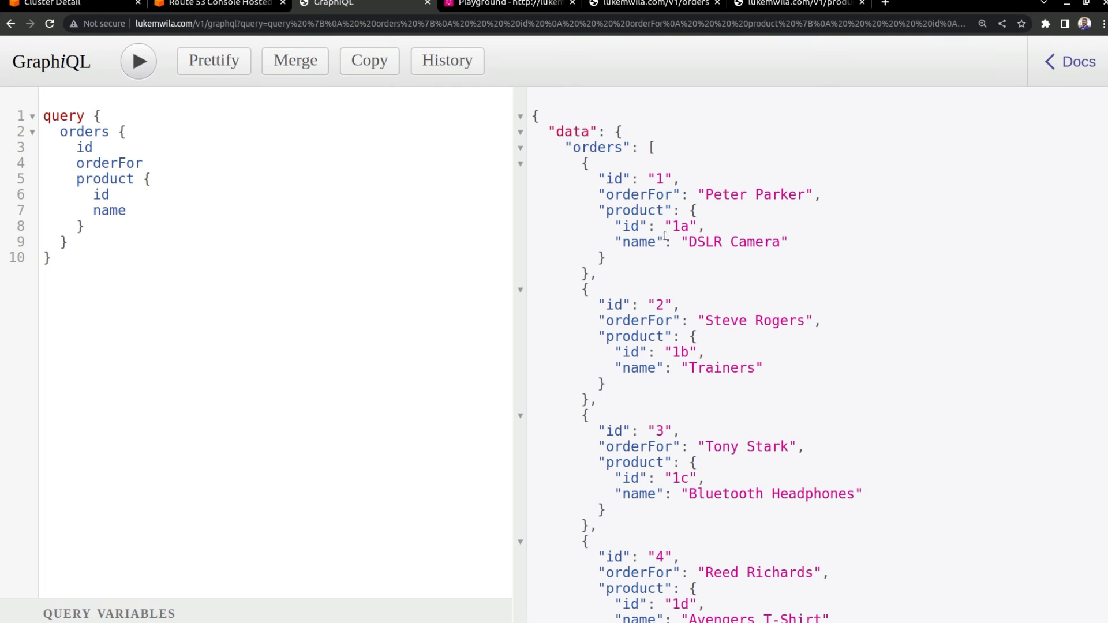
pyautogui.scroll(-3)
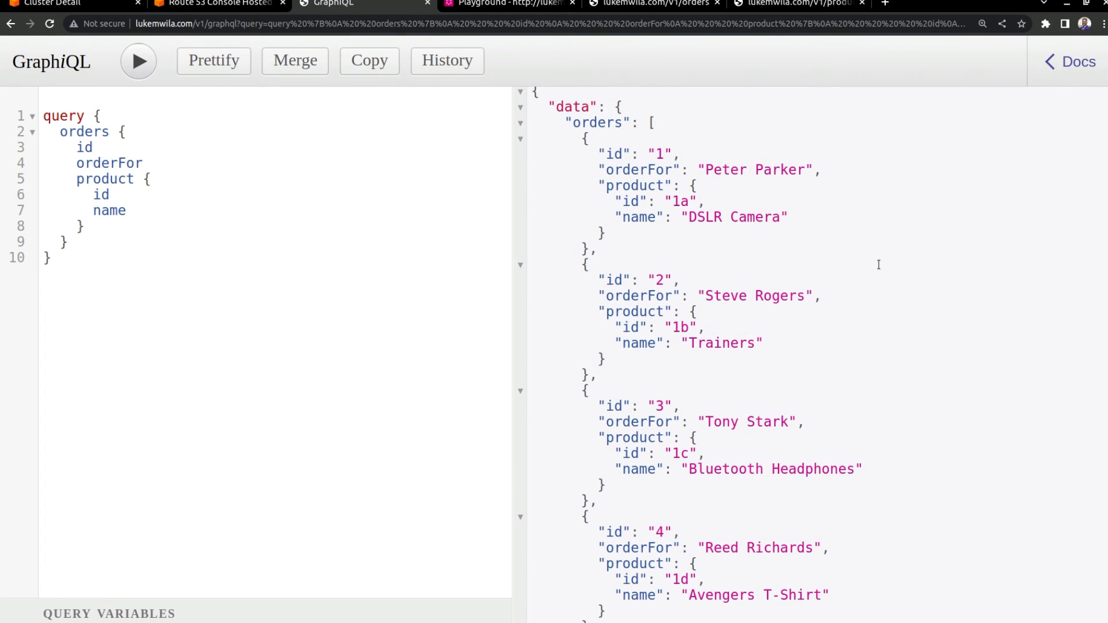
pyautogui.moveTo(719, 242)
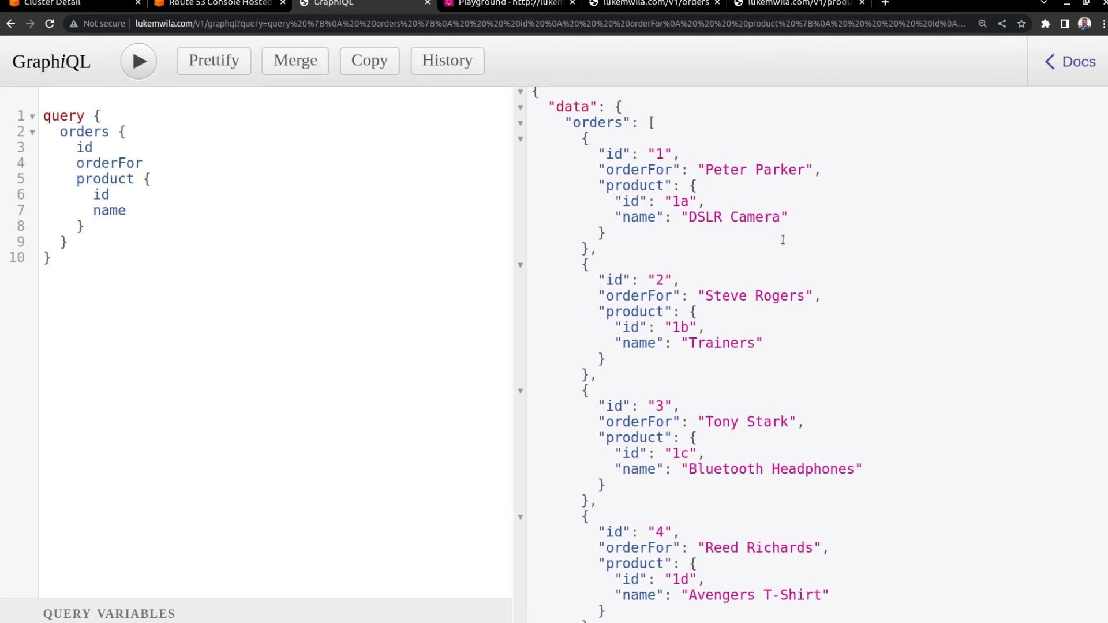
pyautogui.scroll(-3)
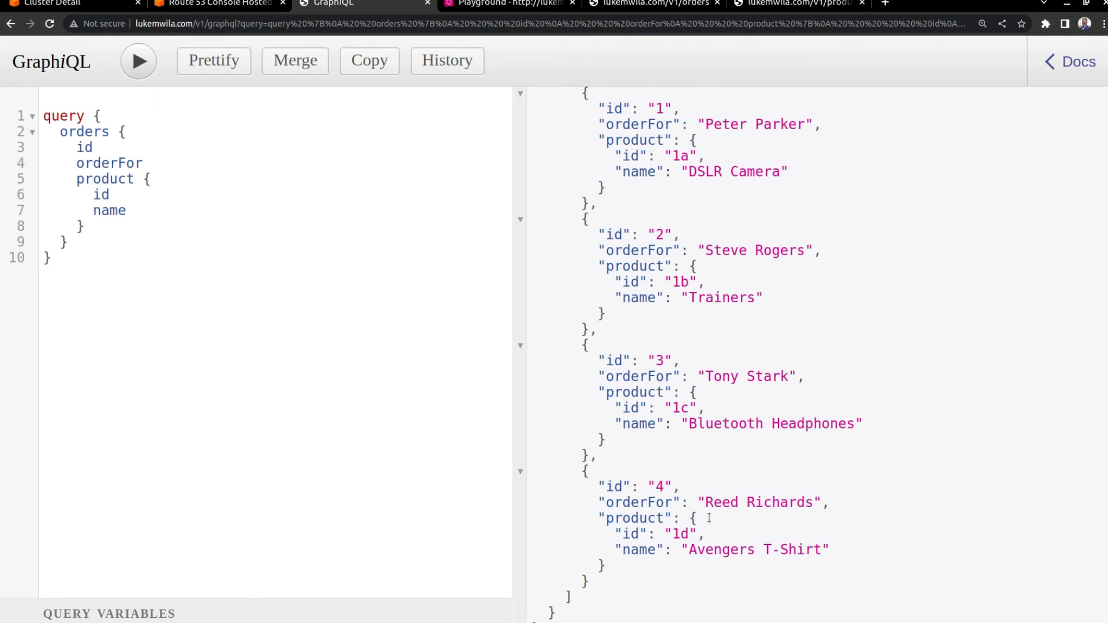
pyautogui.moveTo(924, 498)
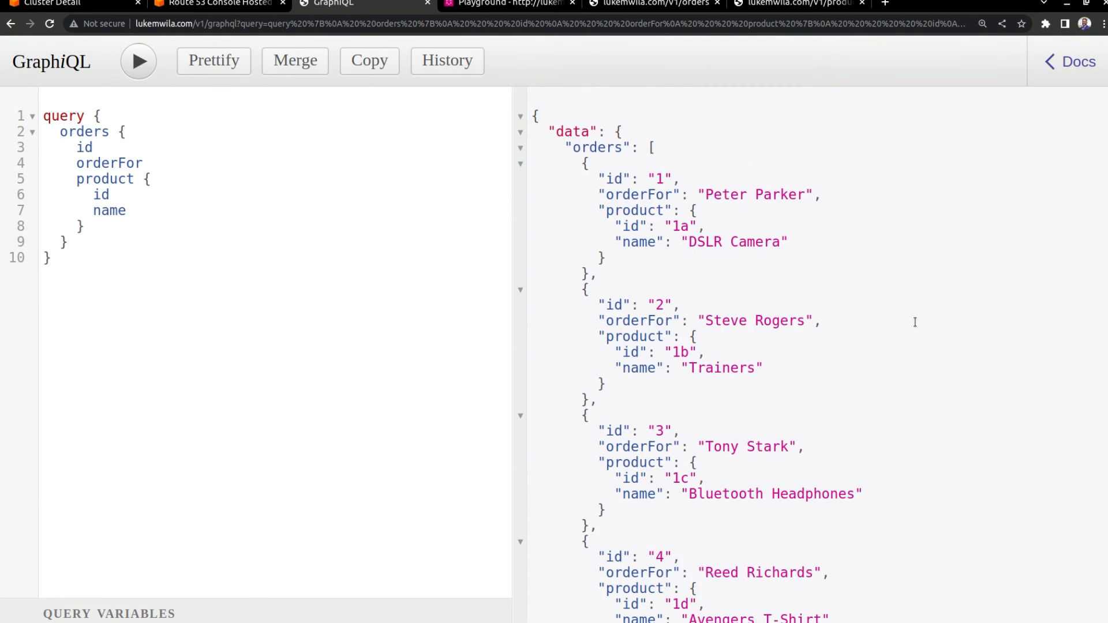
# Run the same orders query in GraphQL Playground at lukemwila.com/playground and review its results
pyautogui.click(511, 3)
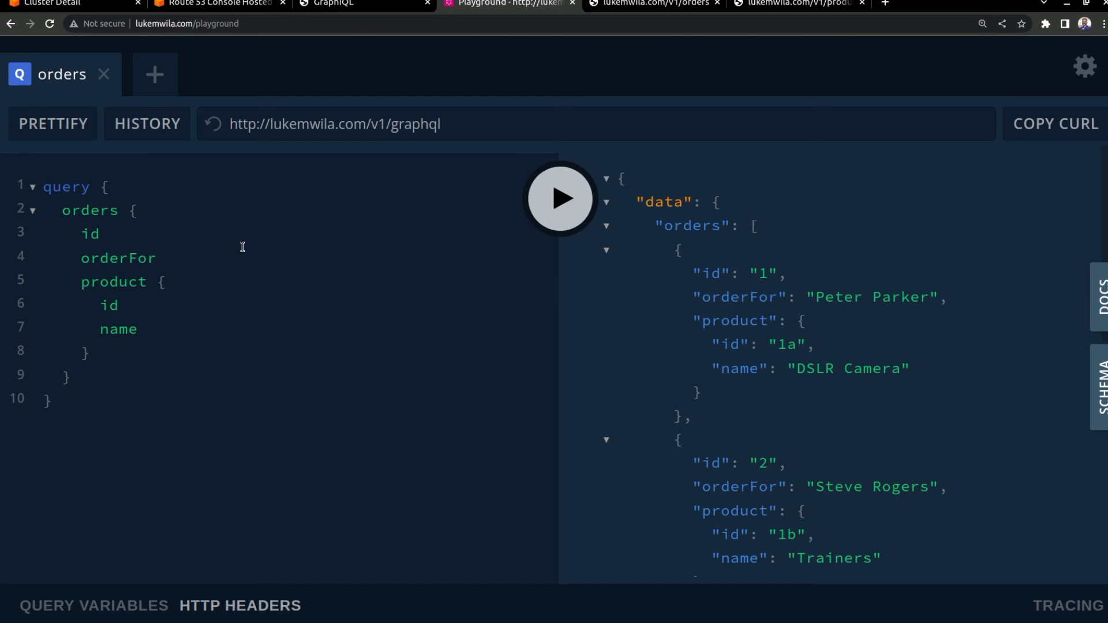
pyautogui.moveTo(318, 272)
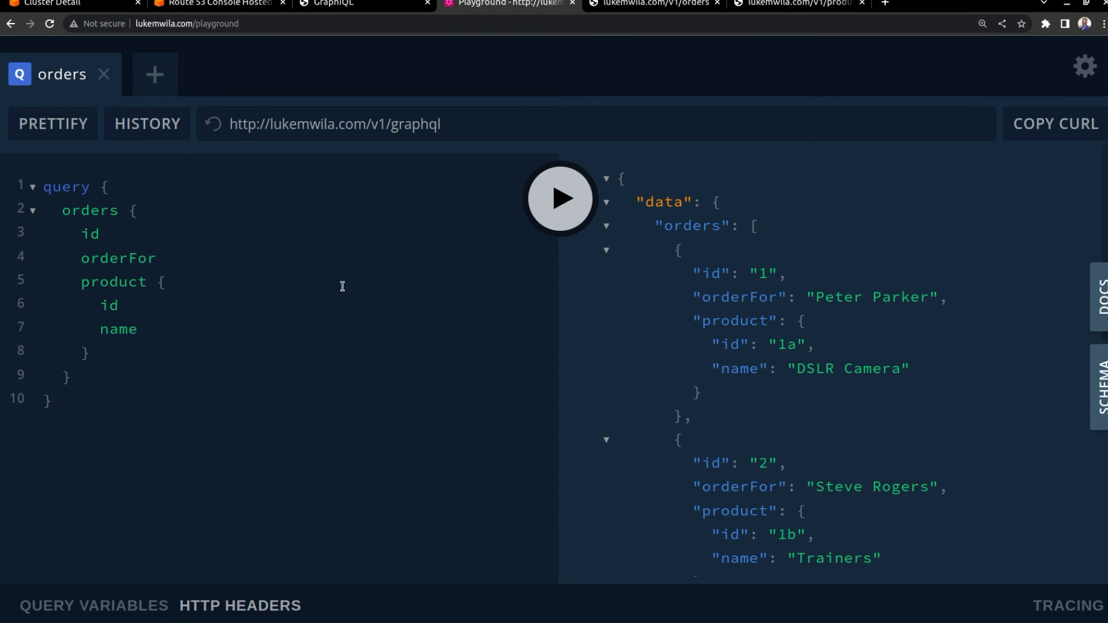
pyautogui.moveTo(319, 244)
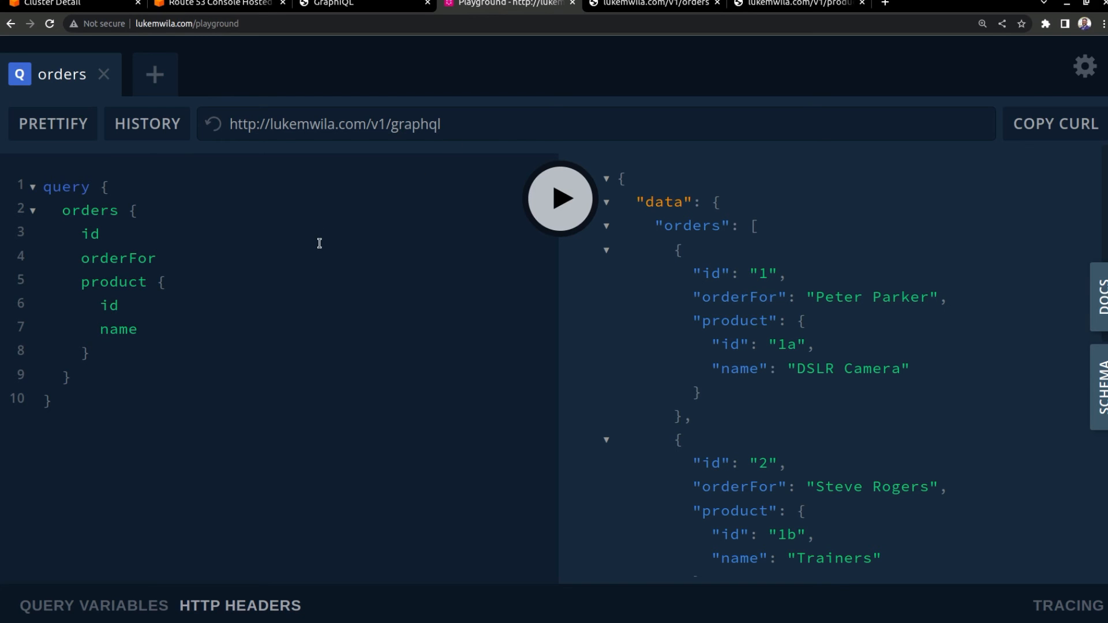
pyautogui.scroll(-3)
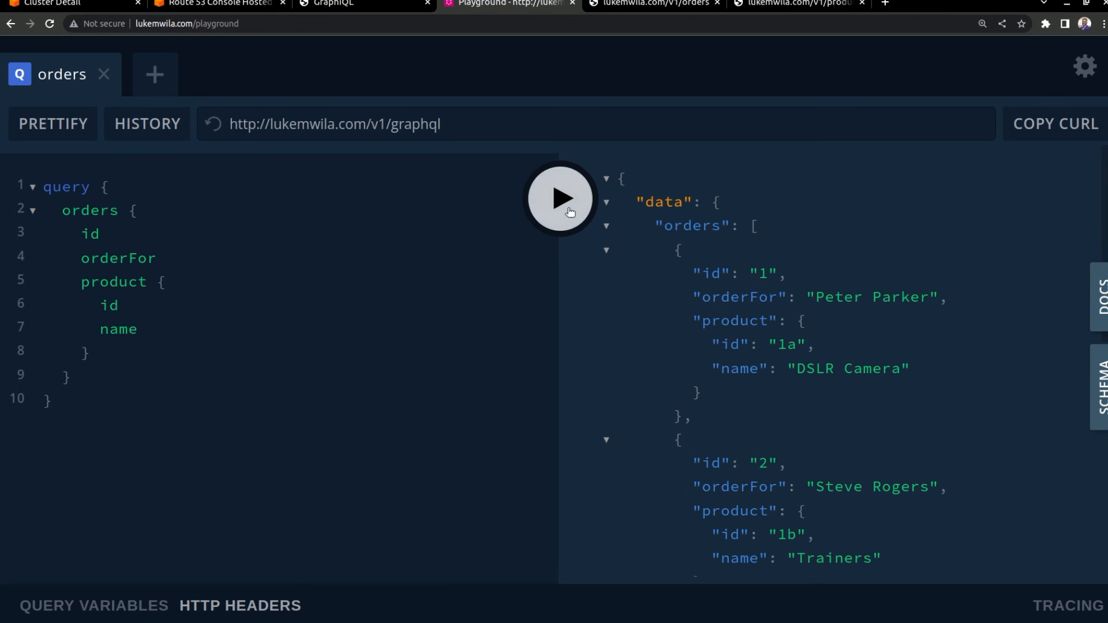
pyautogui.click(559, 199)
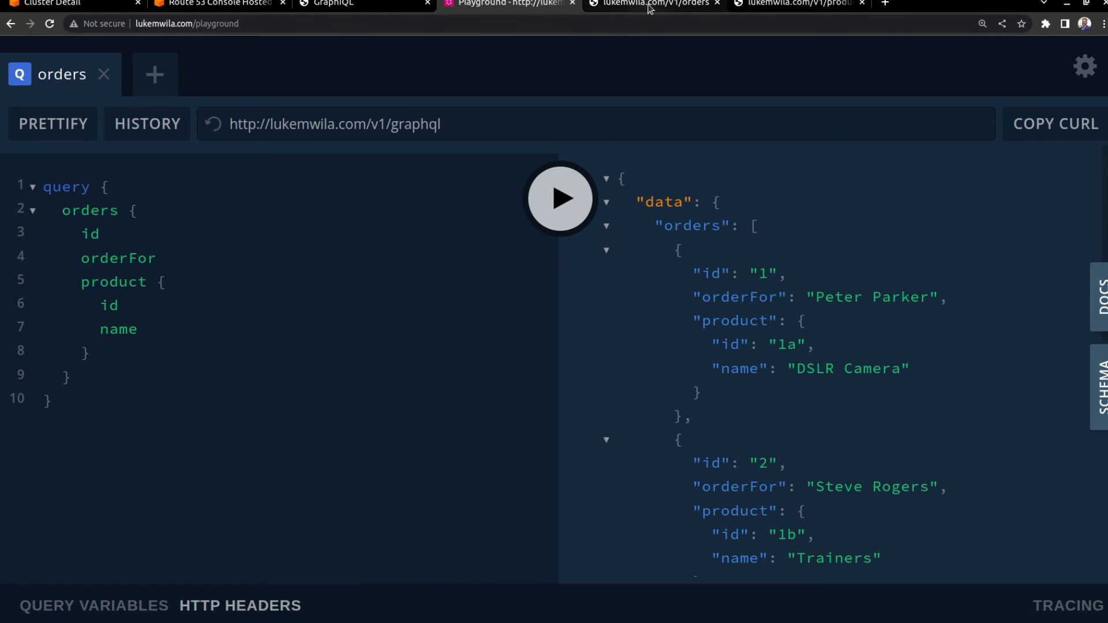
# Review the raw REST response at lukemwila.com/v1/orders listing four orders
pyautogui.click(653, 4)
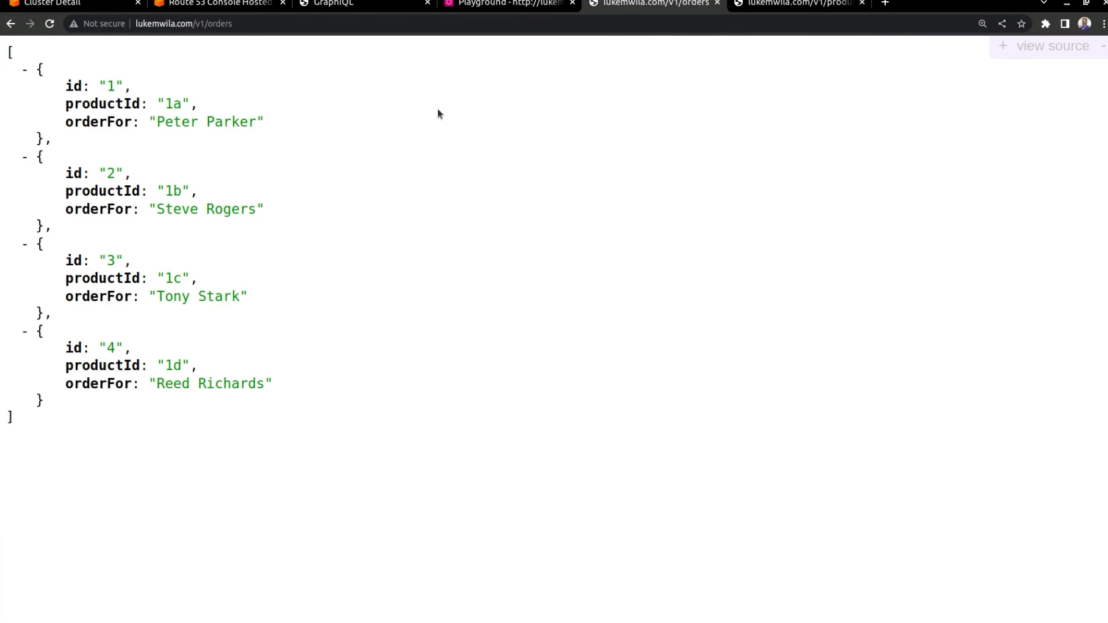
pyautogui.moveTo(577, 147)
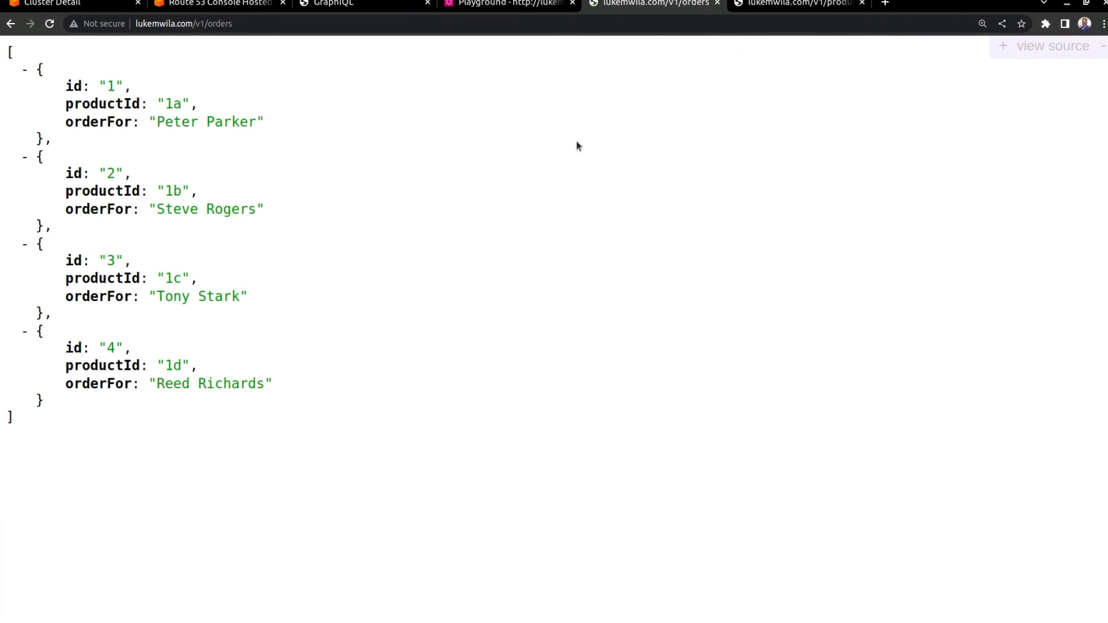
pyautogui.moveTo(364, 224)
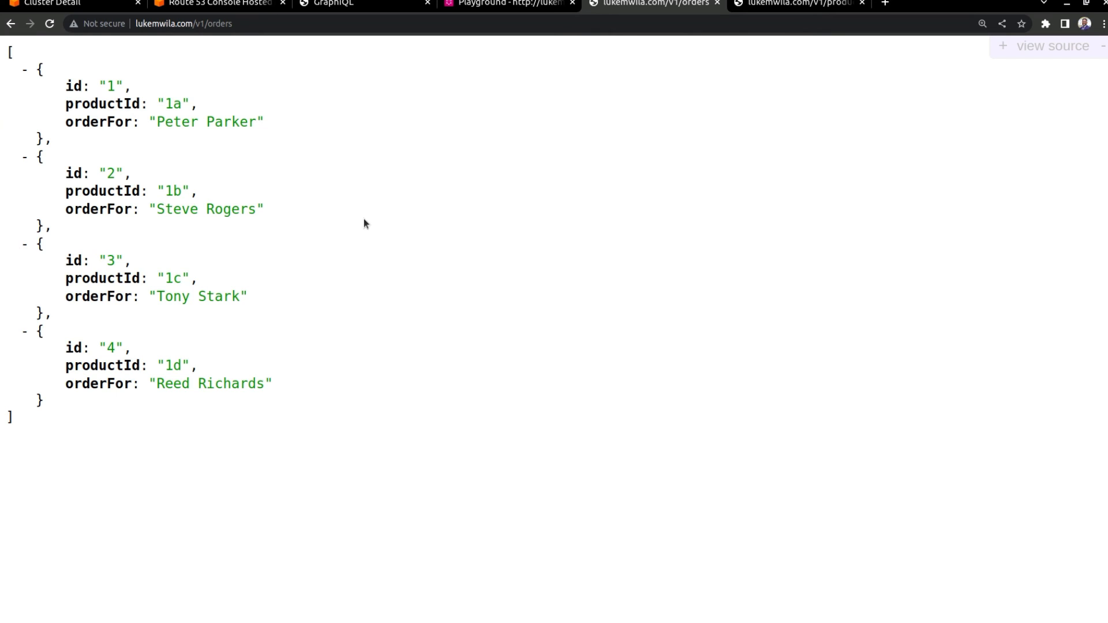
pyautogui.moveTo(334, 134)
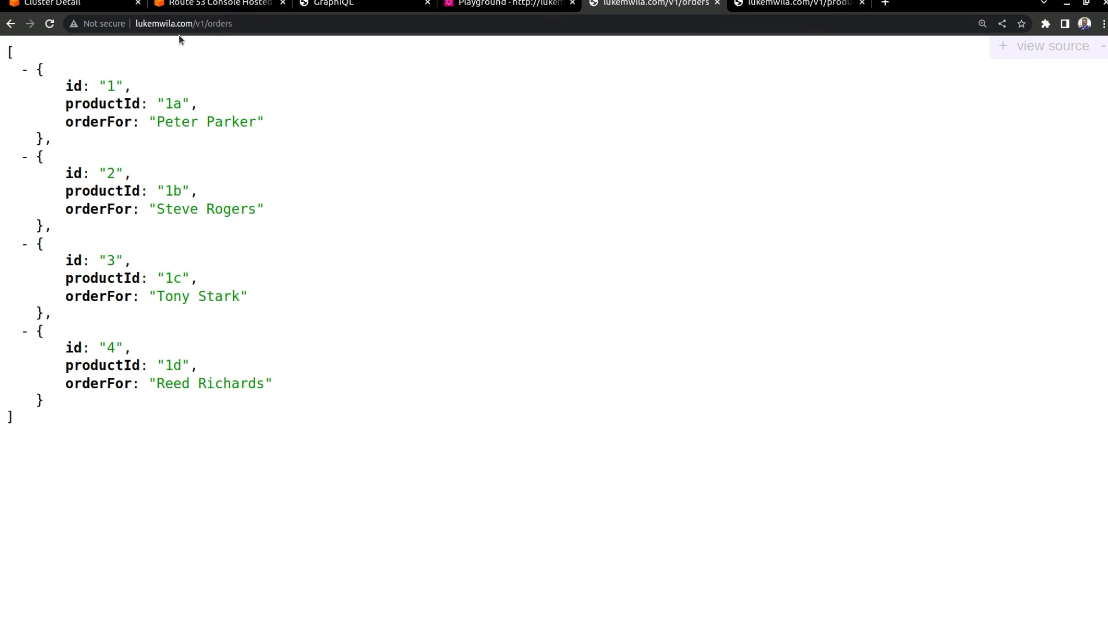
pyautogui.moveTo(200, 37)
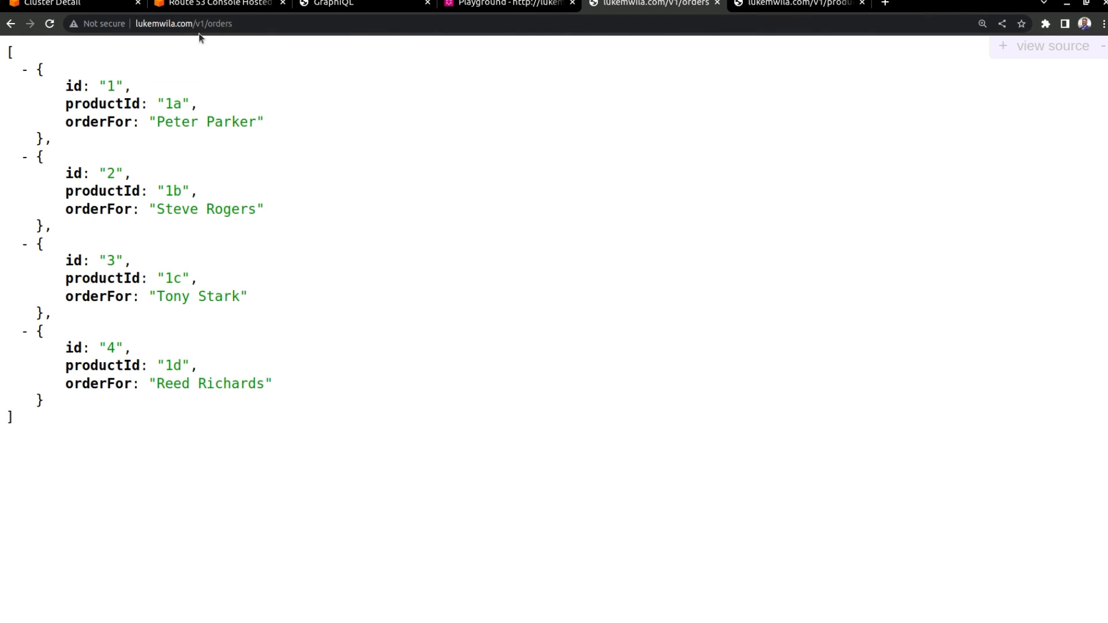
pyautogui.moveTo(276, 124)
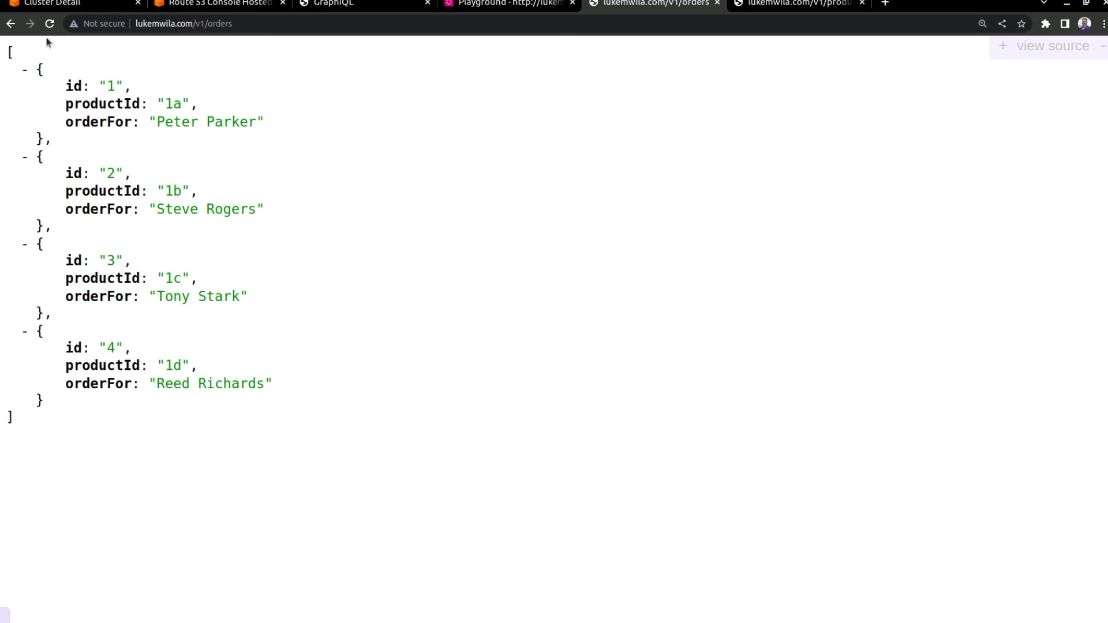
pyautogui.moveTo(477, 128)
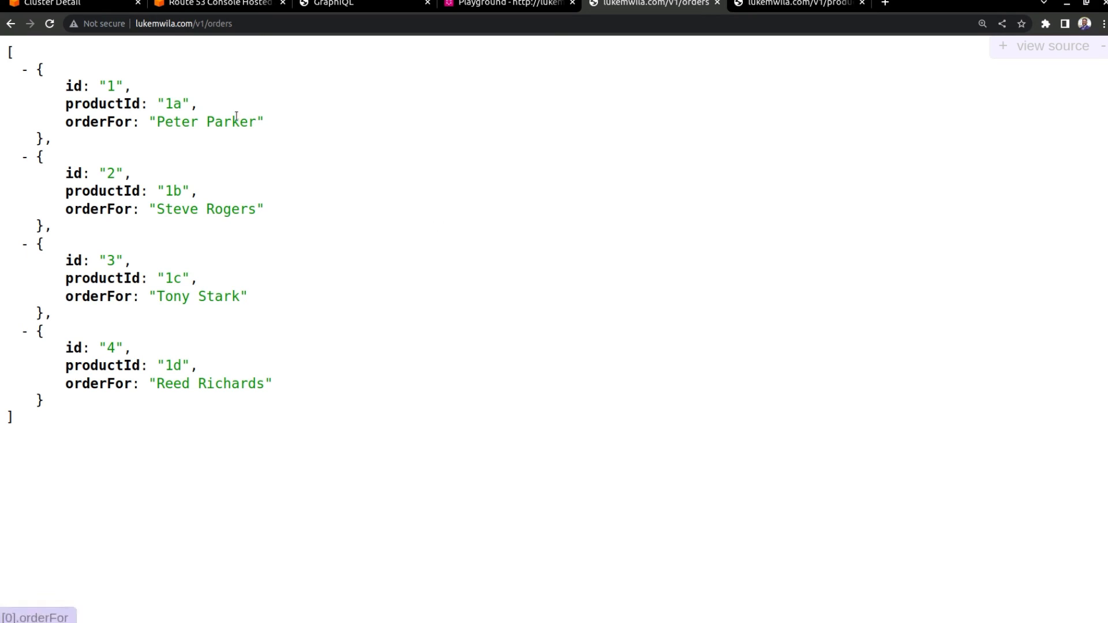
pyautogui.moveTo(296, 140)
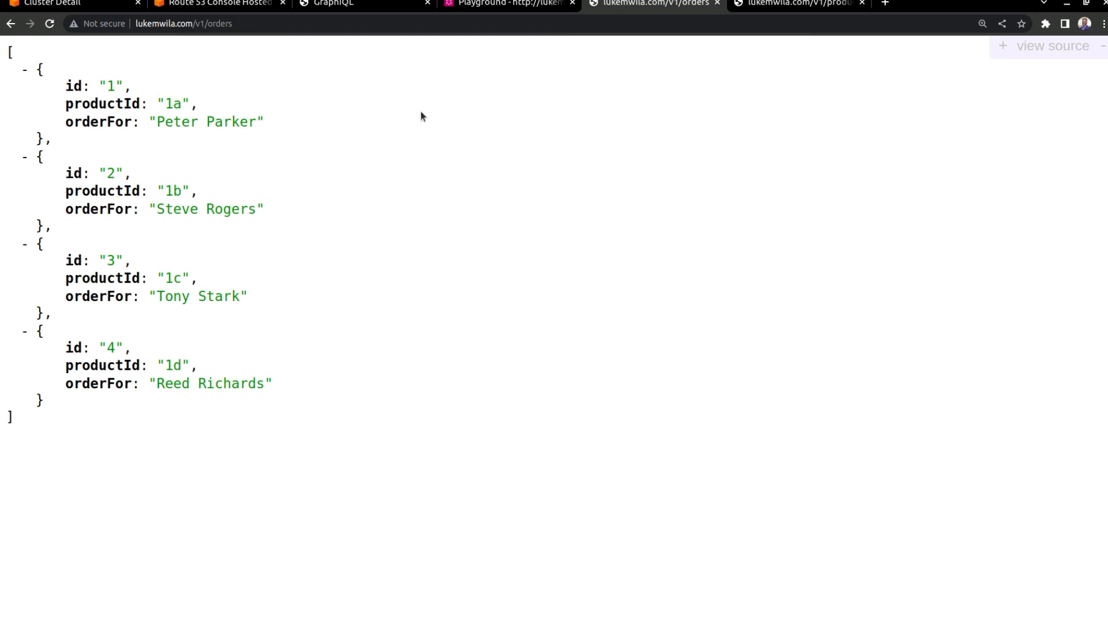
# Review /v1/products' five products, then revisit the GraphiQL, Playground and products pages
pyautogui.click(799, 5)
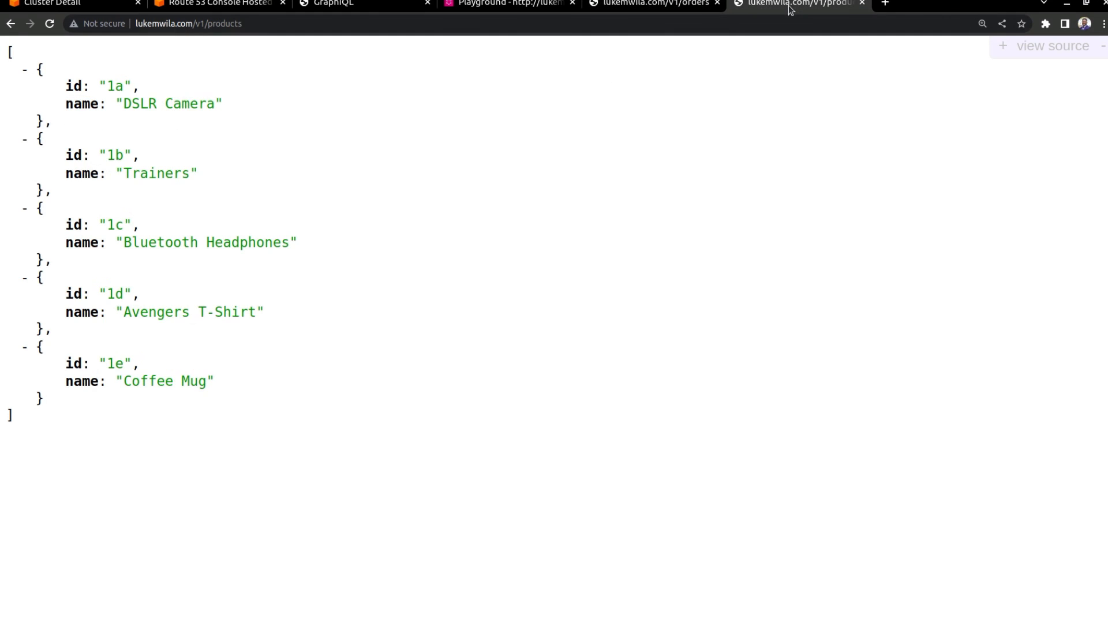
pyautogui.moveTo(175, 90)
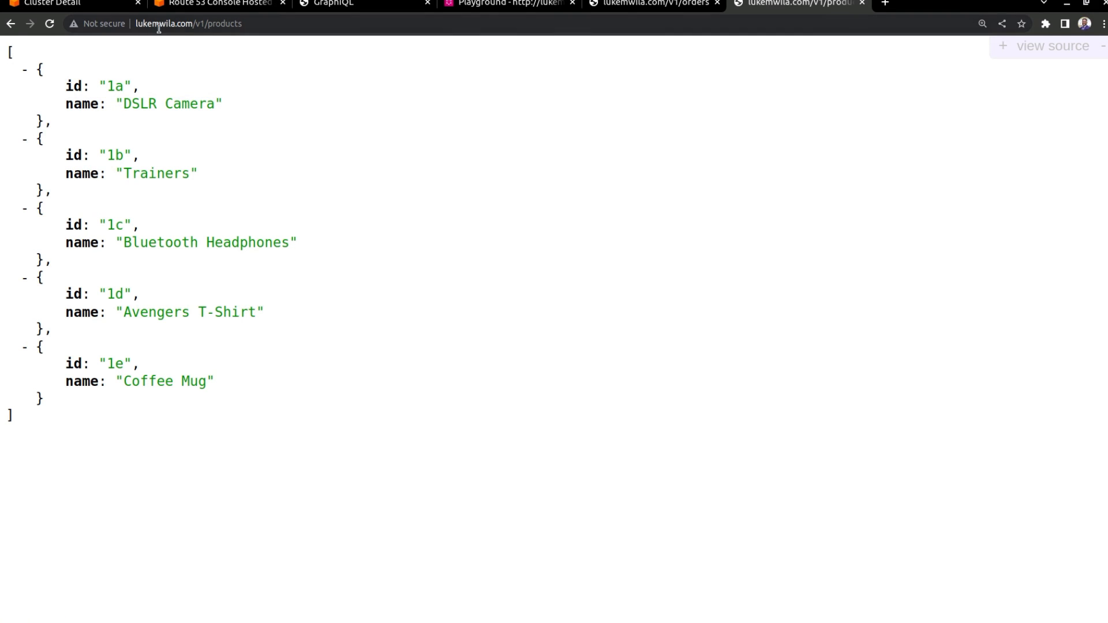
pyautogui.click(332, 4)
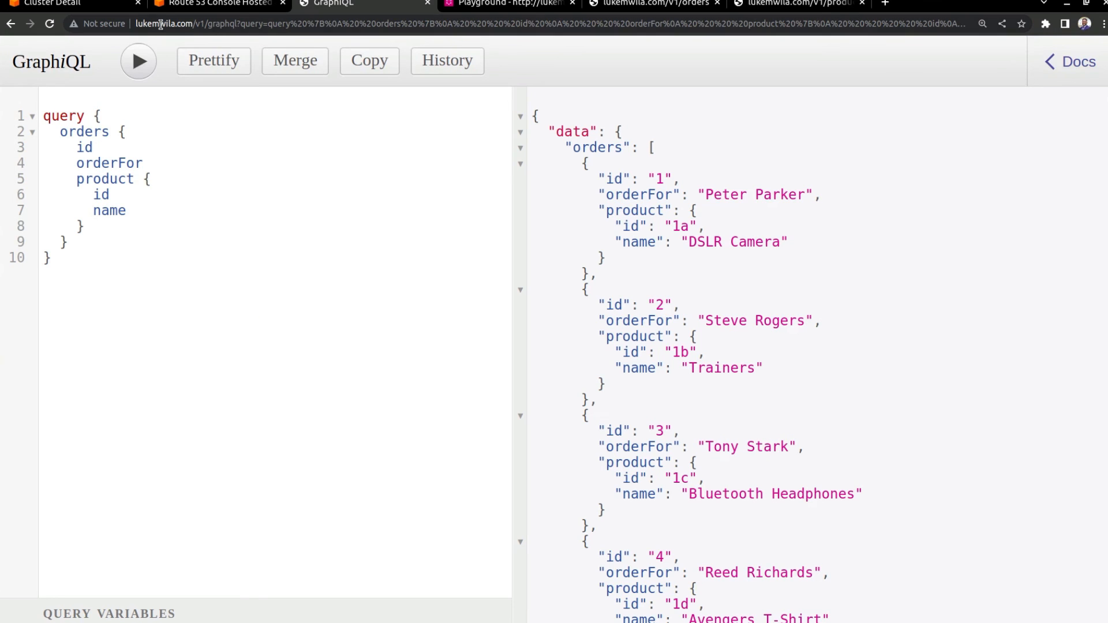
pyautogui.click(509, 2)
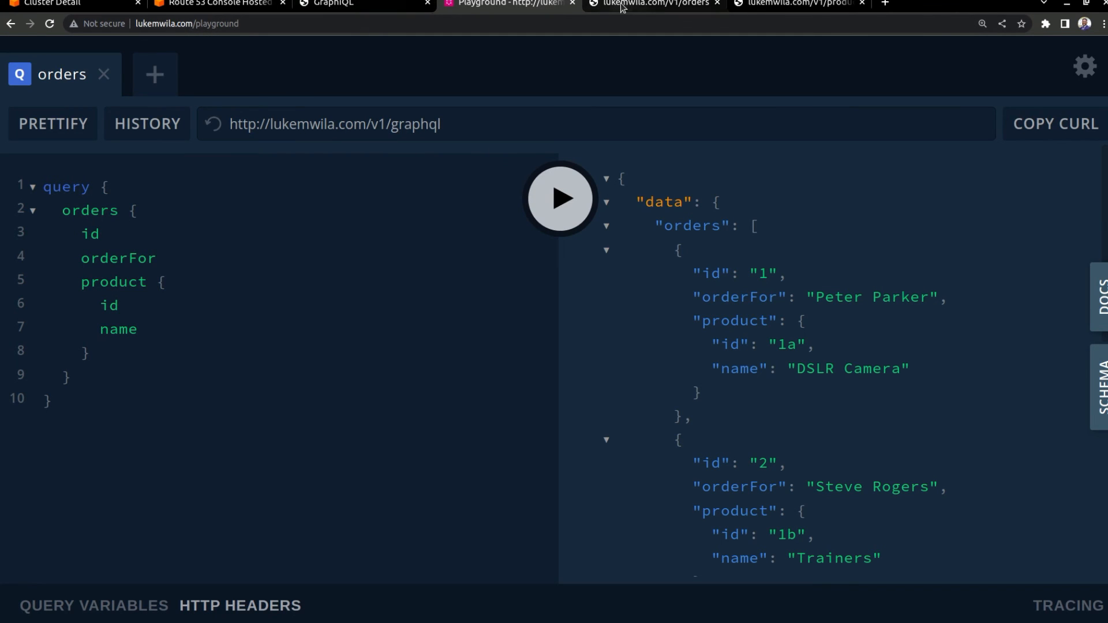
pyautogui.click(799, 4)
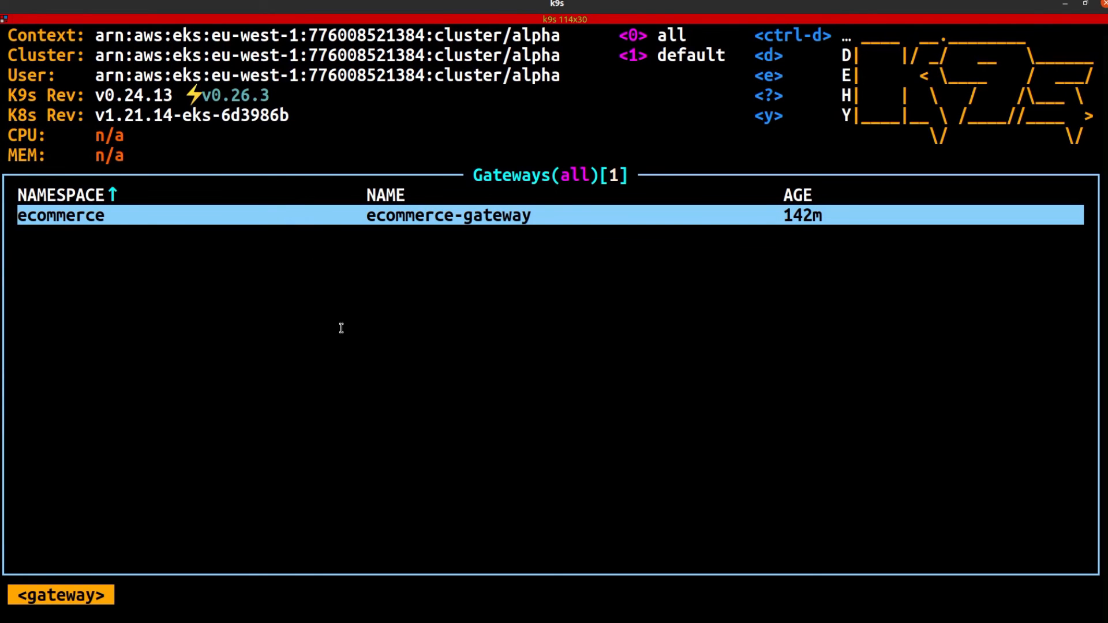
pyautogui.moveTo(341, 332)
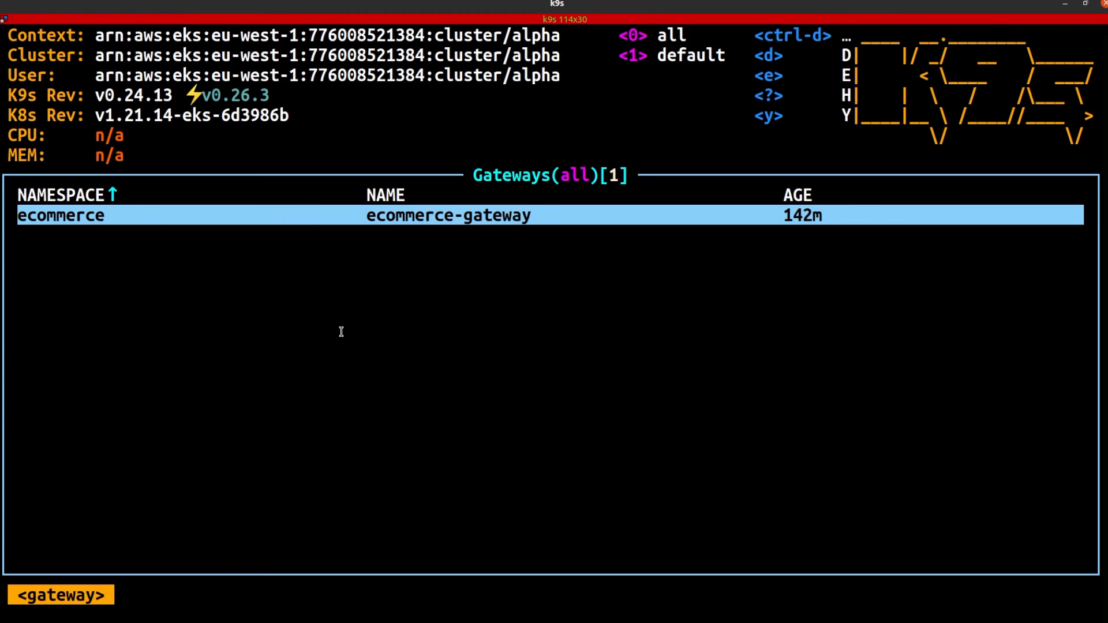
pyautogui.moveTo(462, 165)
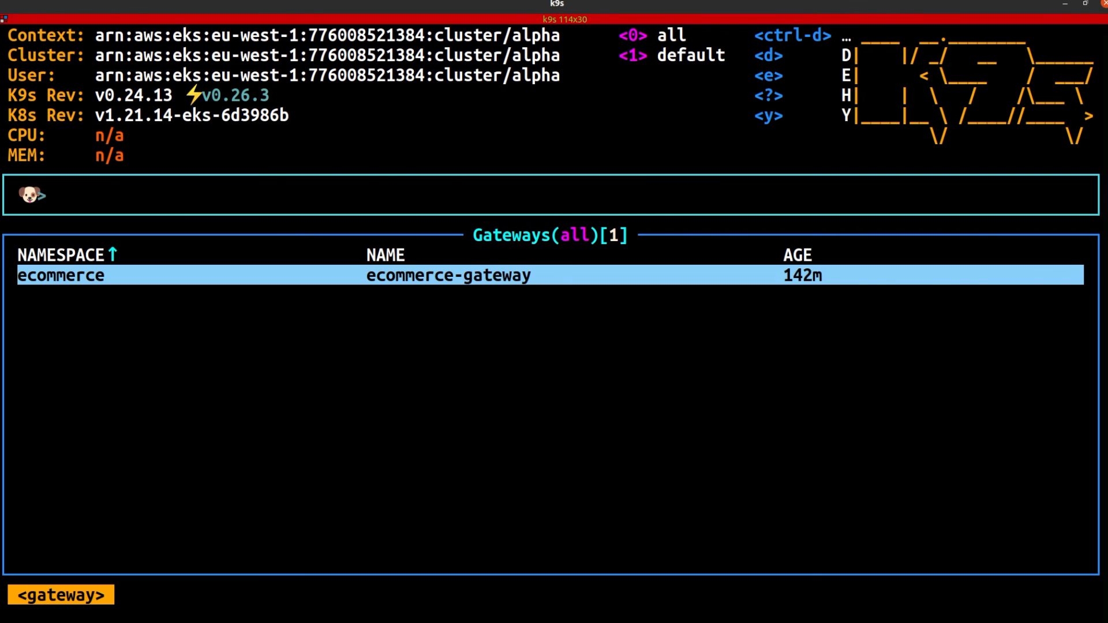
# Enter podsecuritypolicies at the k9s command prompt after viewing the ecommerce-gateway Gateway
pyautogui.write('podsecuritypolicies')
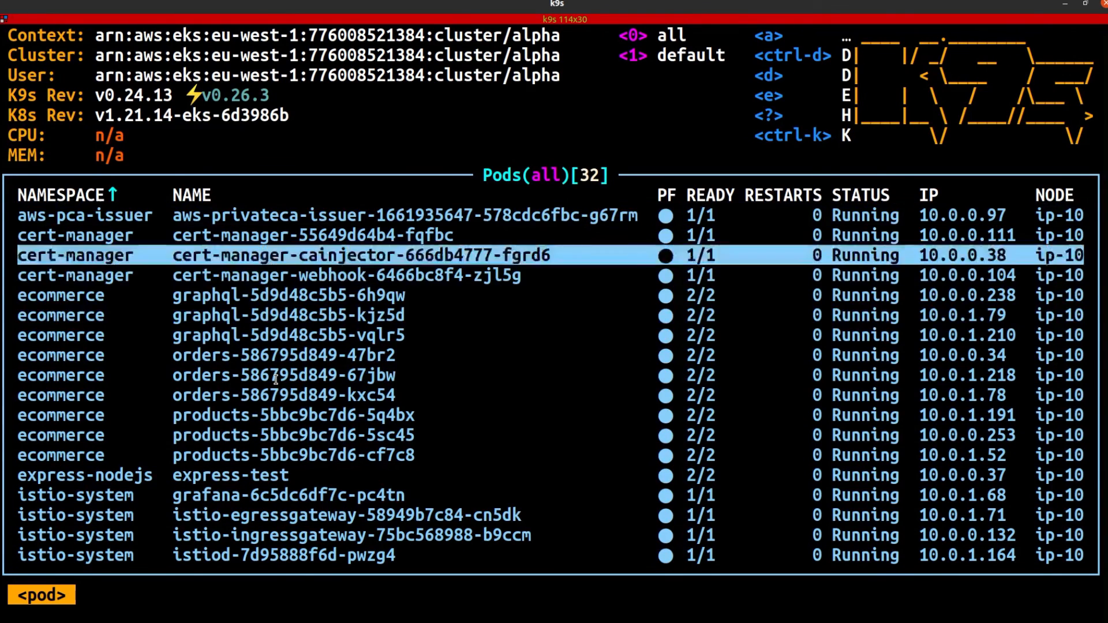
# Walk through the graphql, orders and Istio gateway pods, then request the virtualservice view
pyautogui.press('Down')
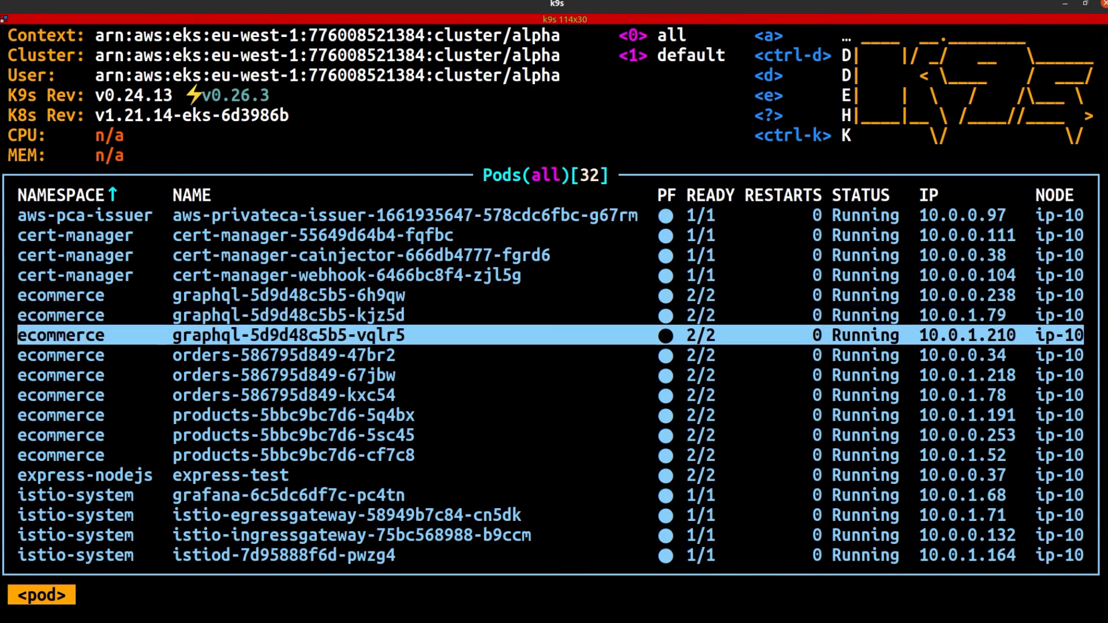
pyautogui.press('Down')
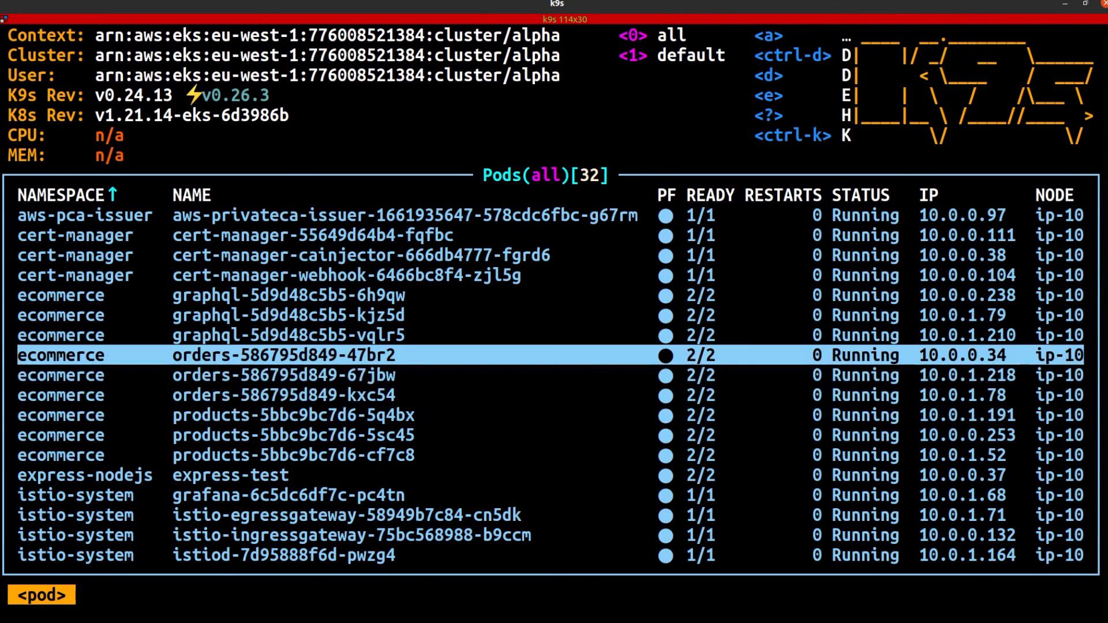
pyautogui.press('Down')
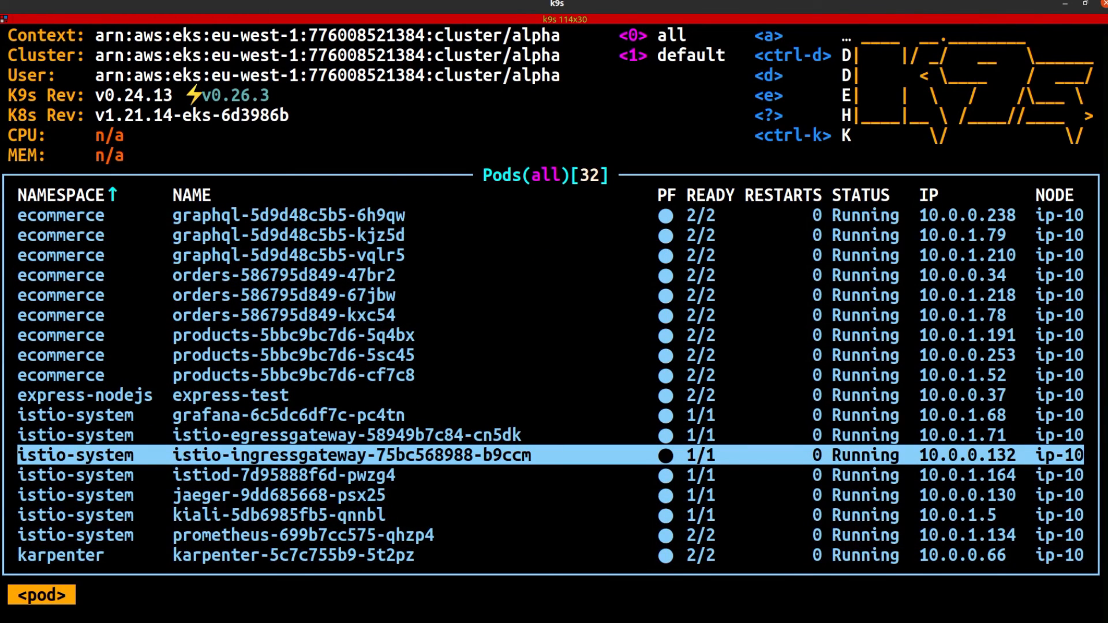
pyautogui.press('Up')
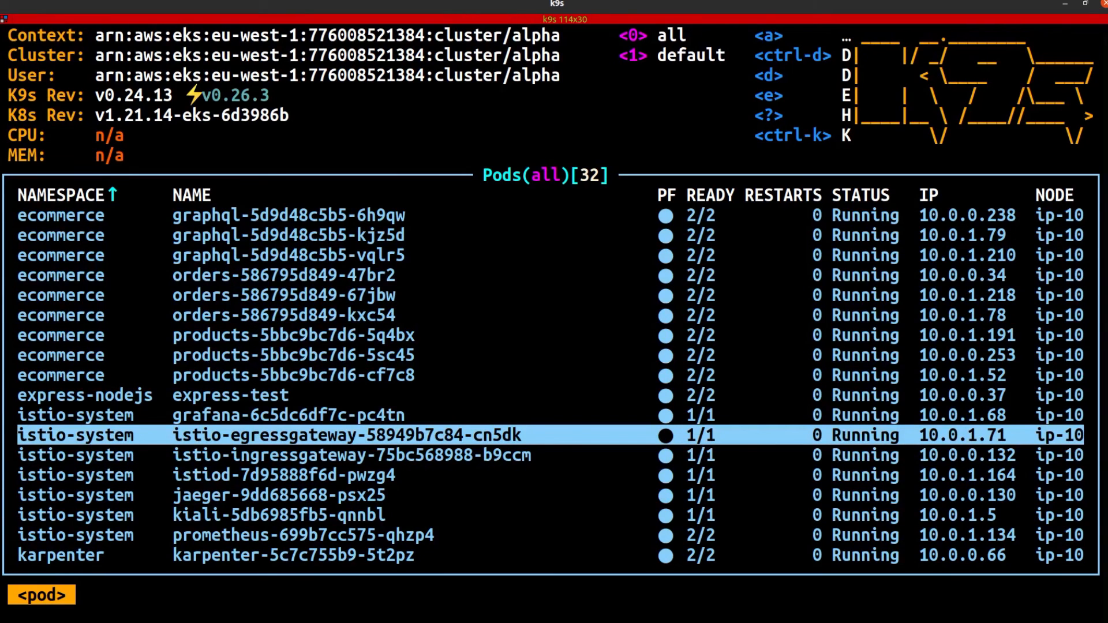
pyautogui.press(':')
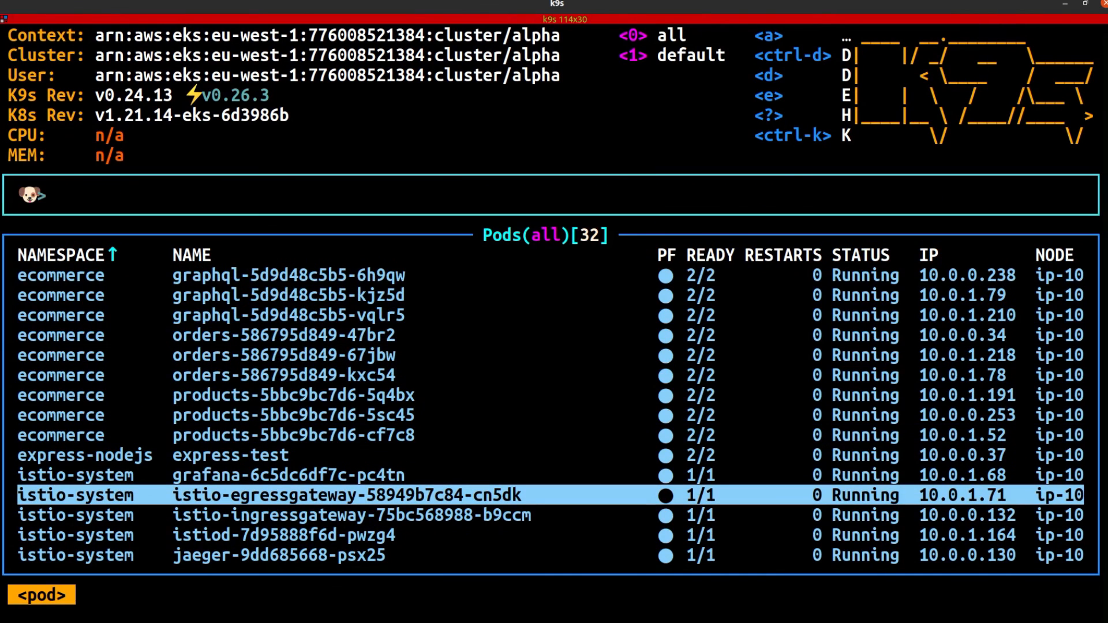
pyautogui.write('virtualservice')
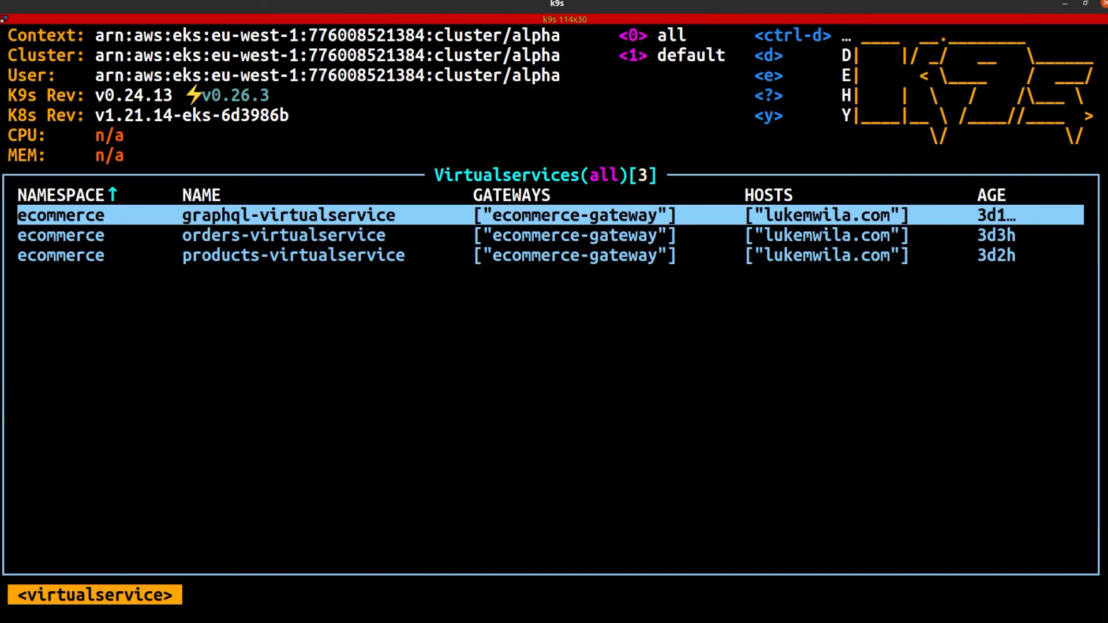
# Step through the graphql, orders and products VirtualServices bound to ecommerce-gateway
pyautogui.press('Down')
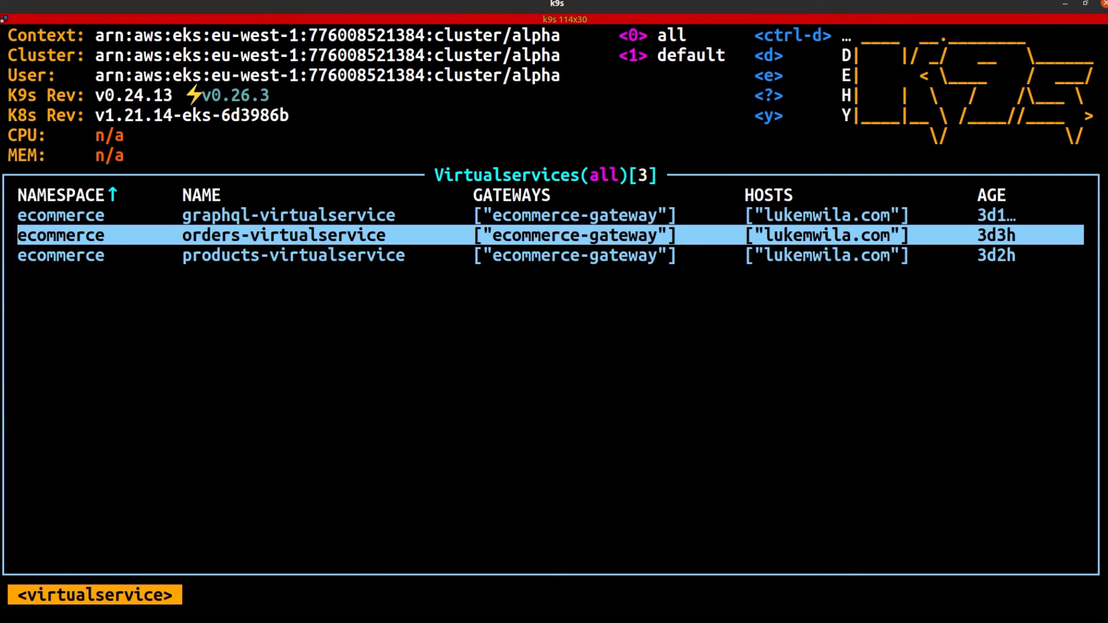
pyautogui.press('Down')
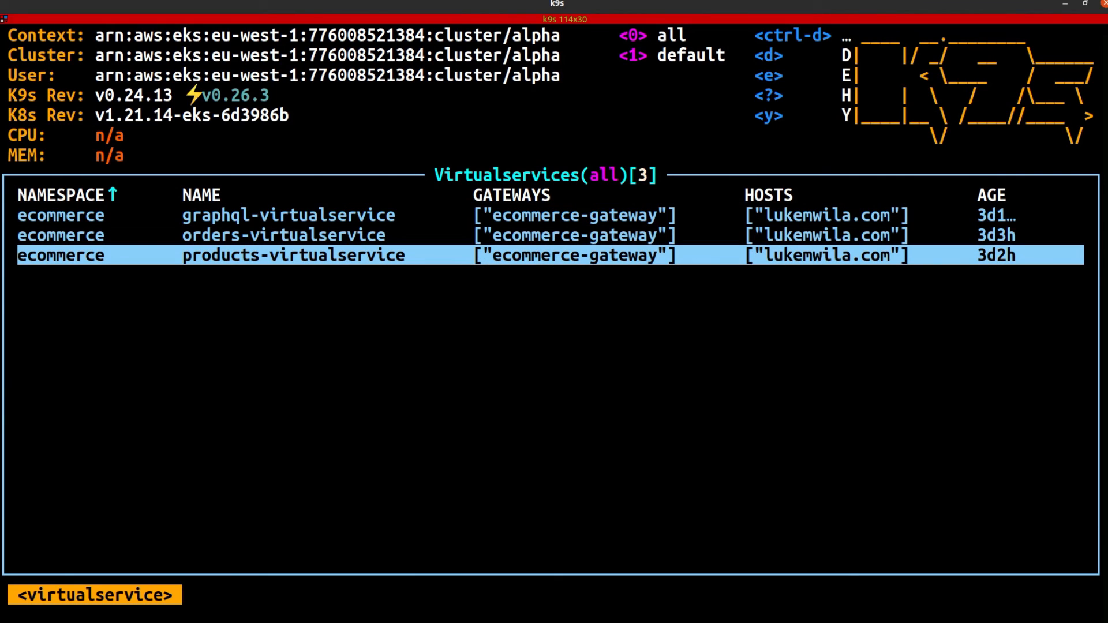